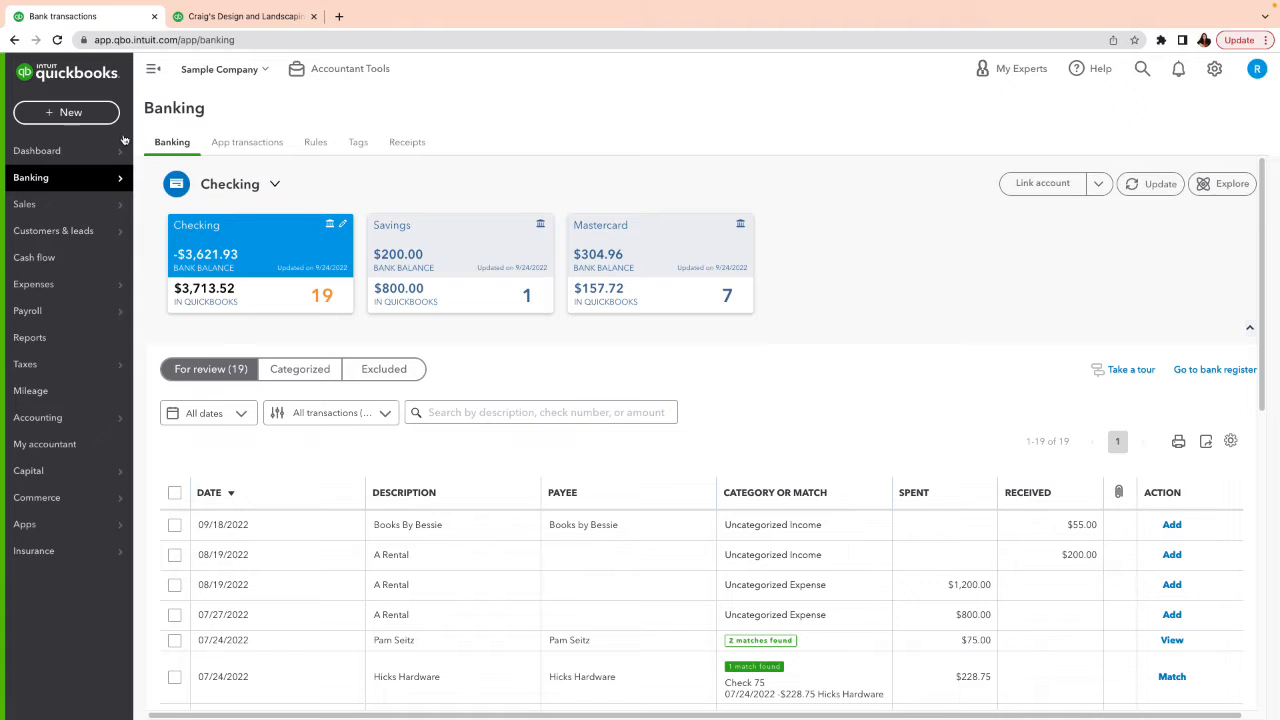
Step: Leave Banking for the Sales > Invoices list showing the overdue customer invoices
click(66, 112)
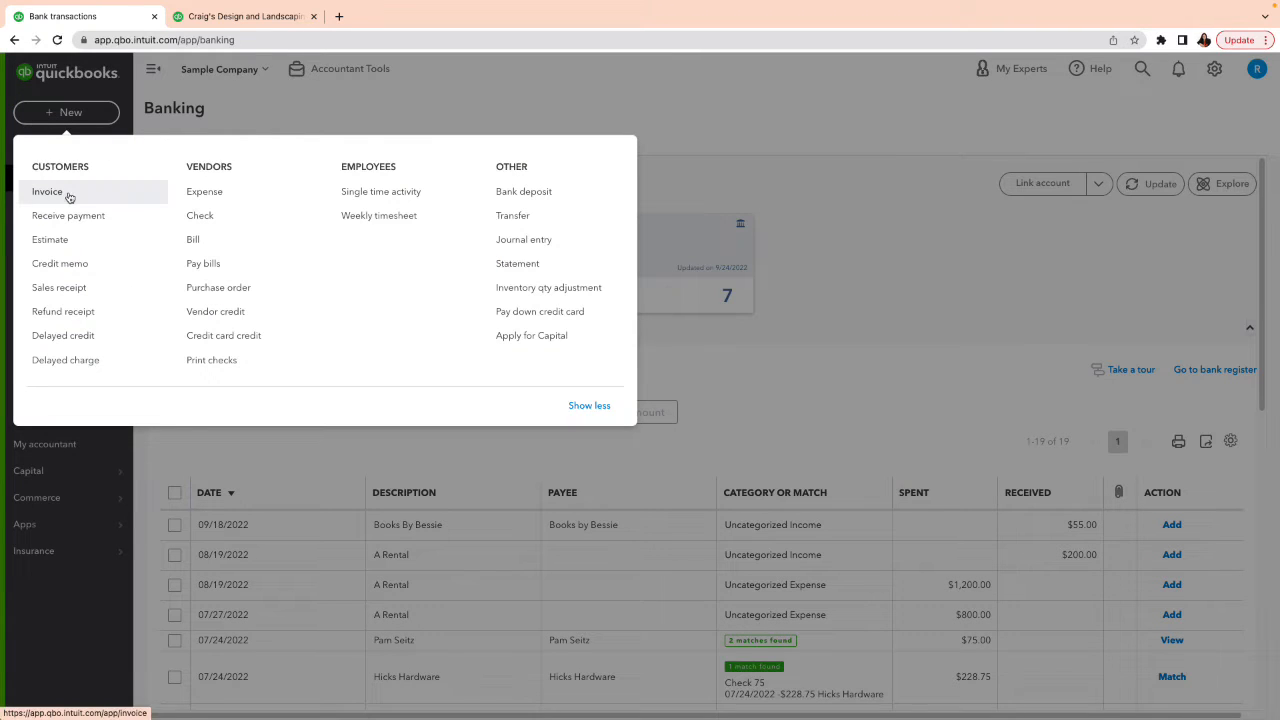
mouse_move(68, 215)
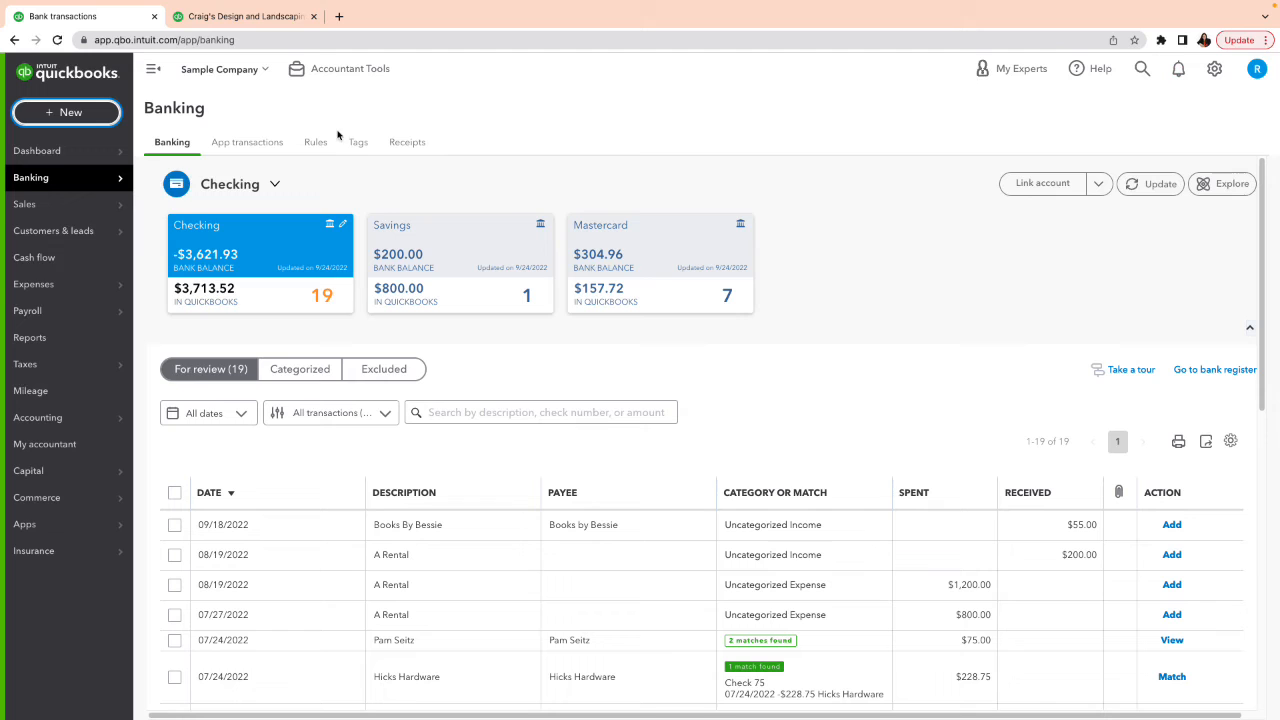
click(24, 204)
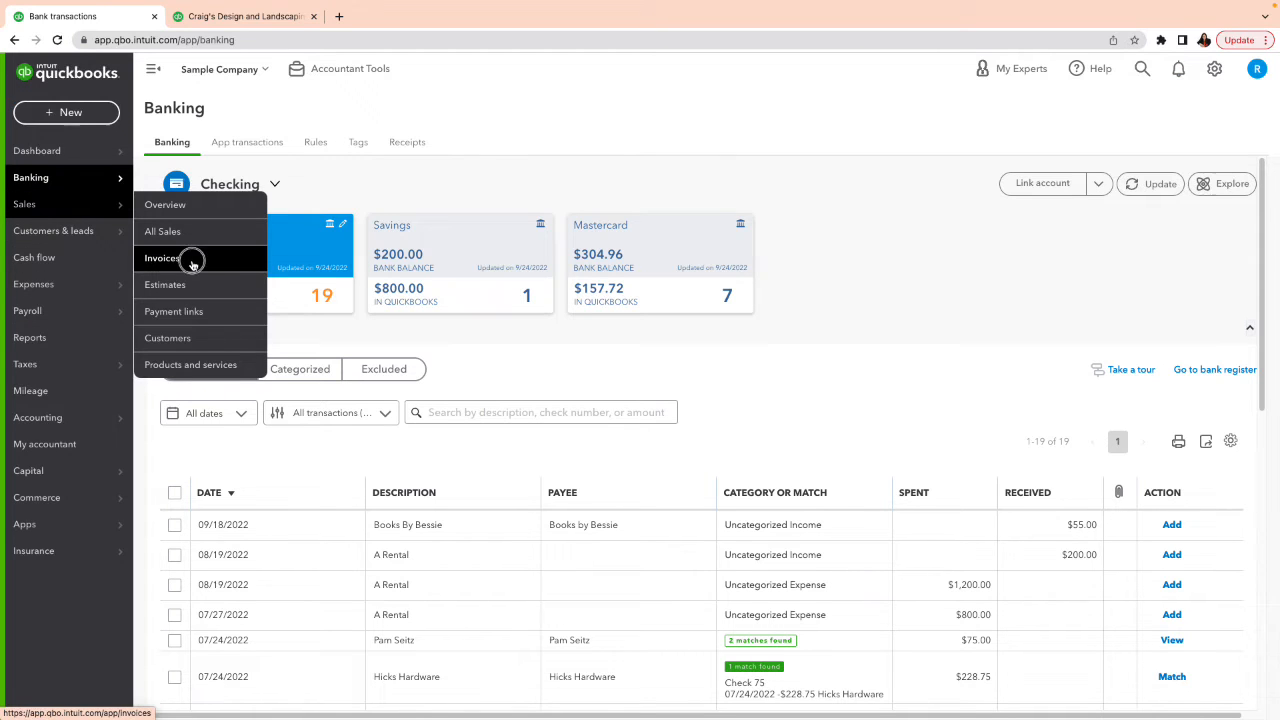
click(162, 258)
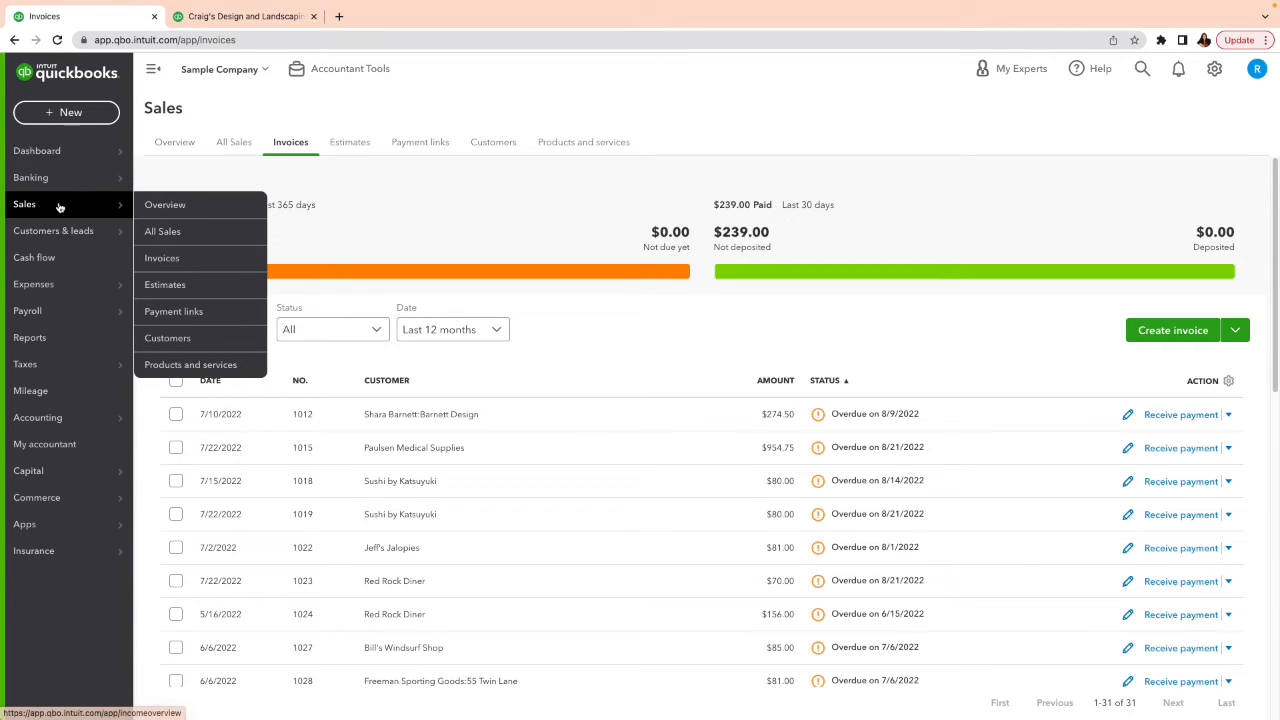
click(66, 112)
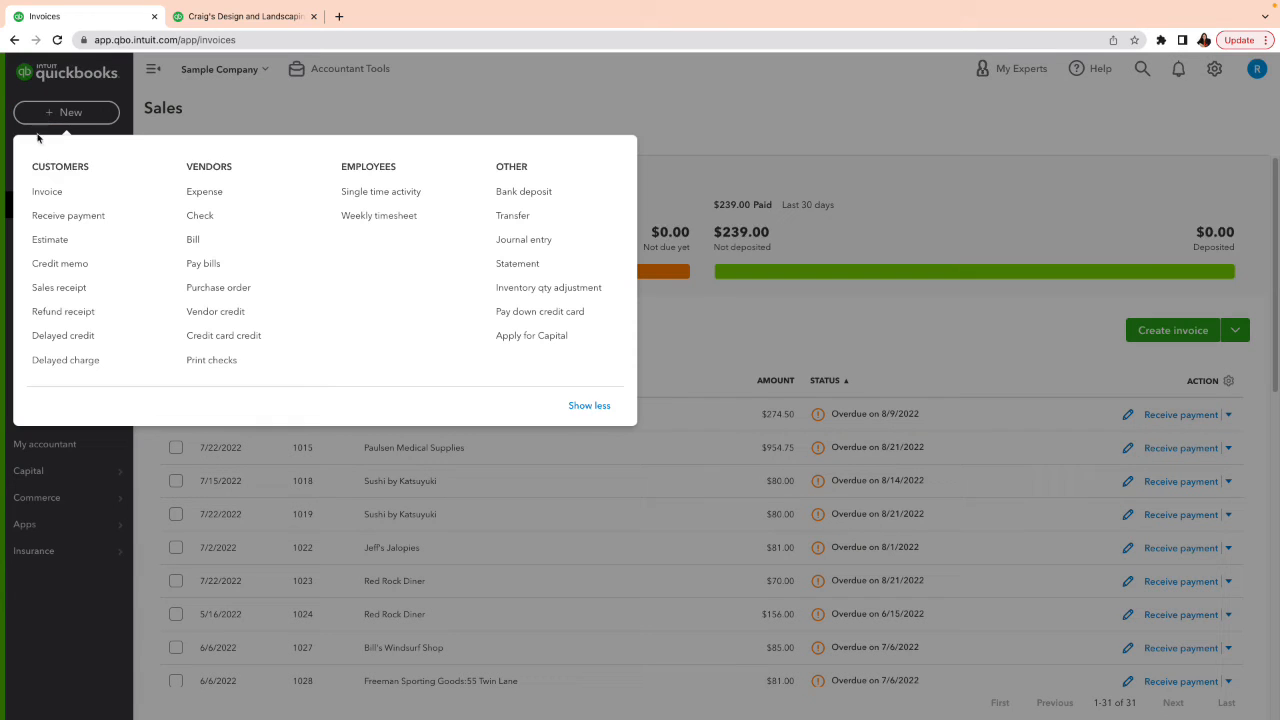
Step: Receive Bill's Windsurf Shop's $85.00 payment against invoice 1027 and save it
click(68, 215)
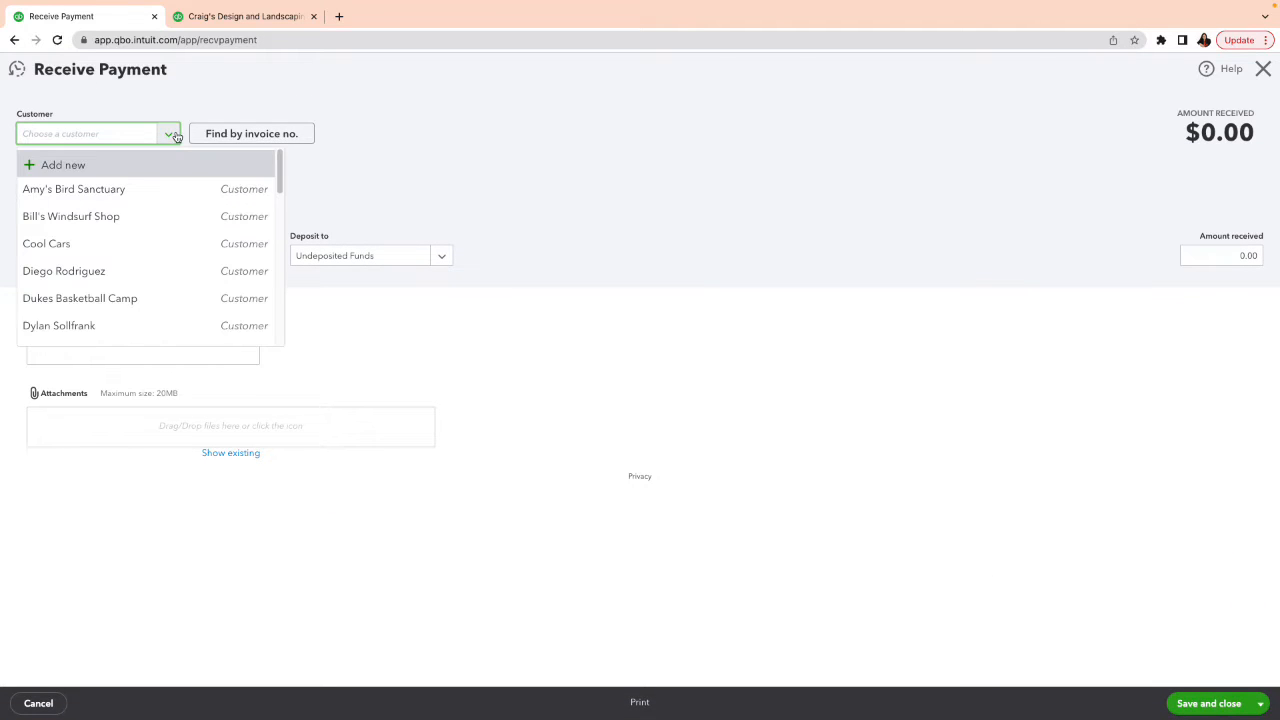
click(71, 216)
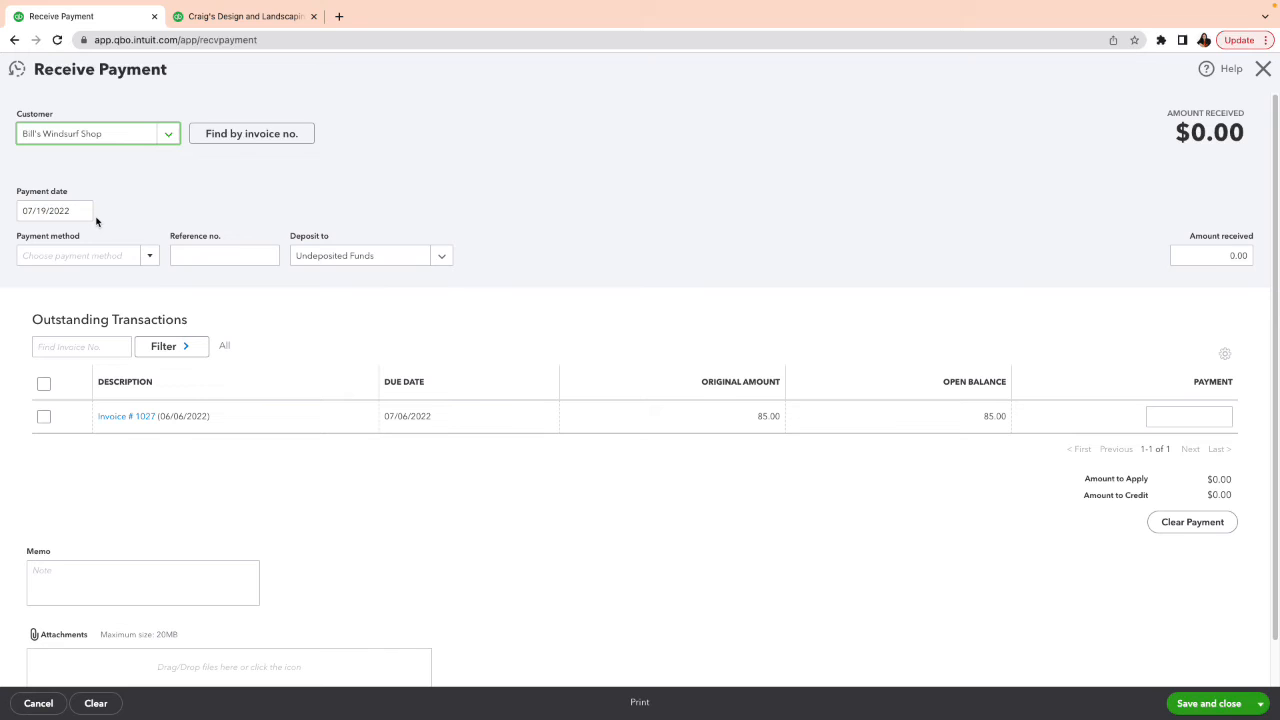
mouse_move(430, 396)
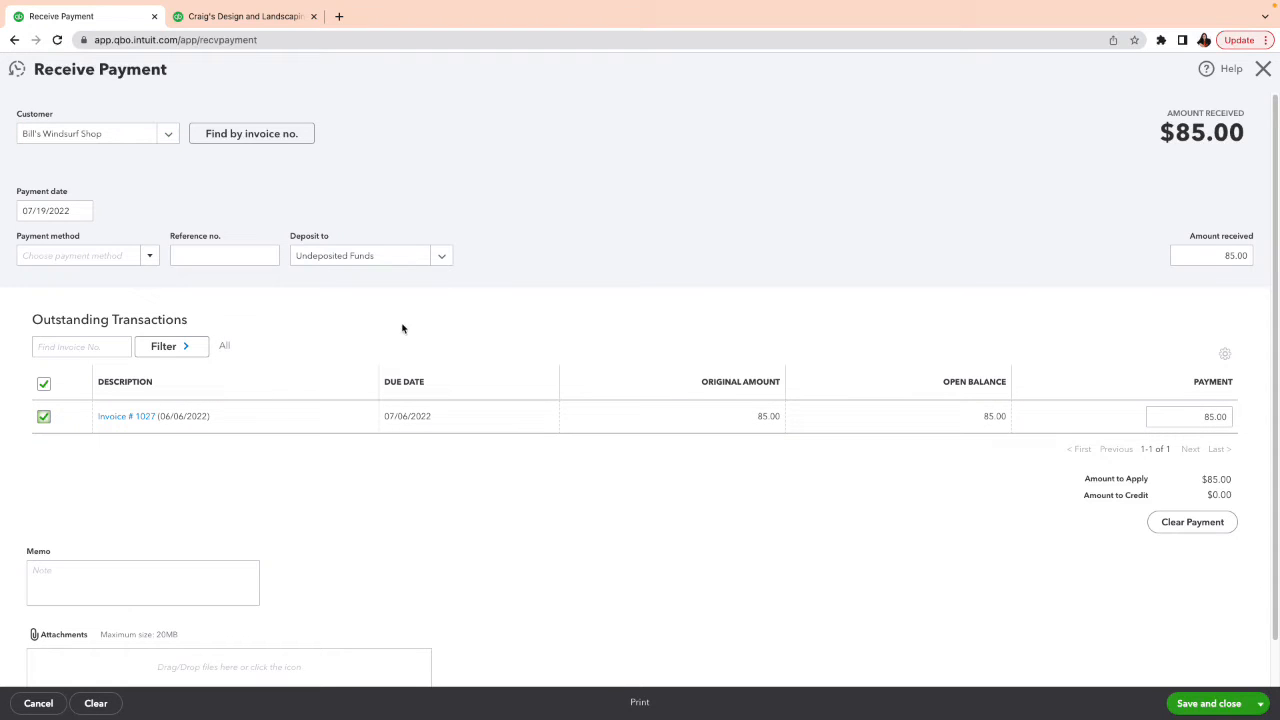
mouse_move(66, 228)
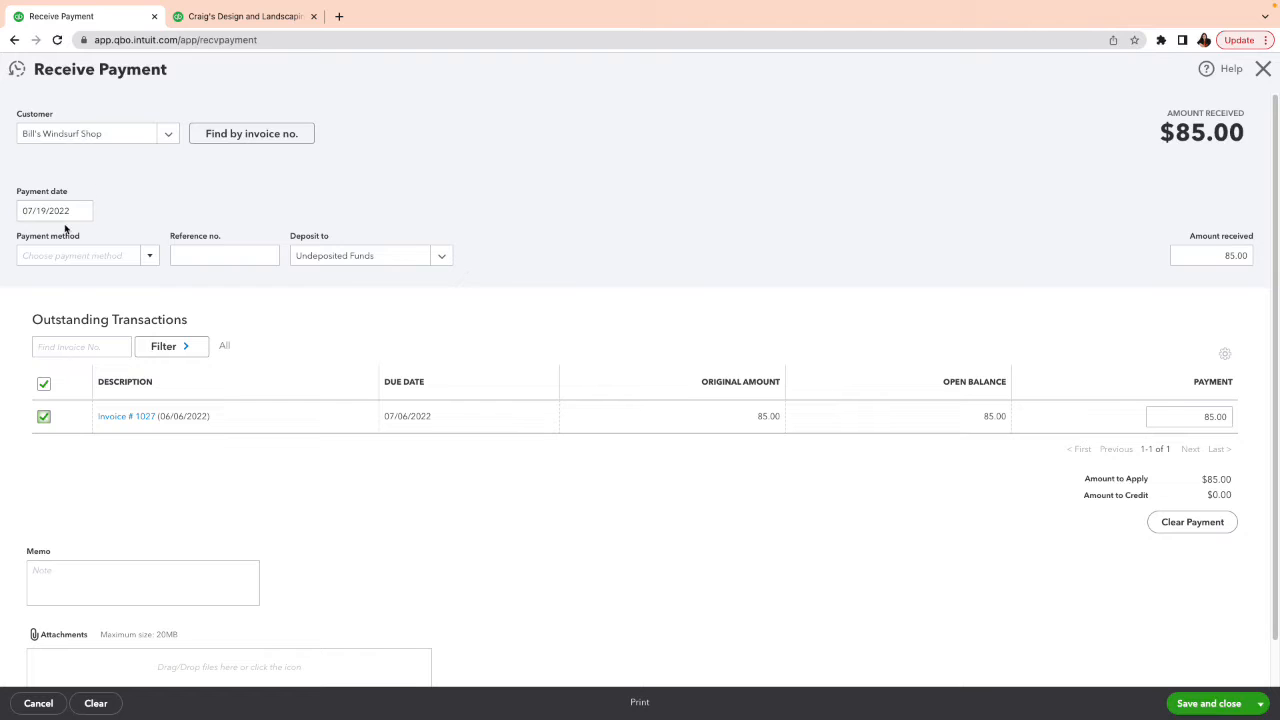
mouse_move(100, 85)
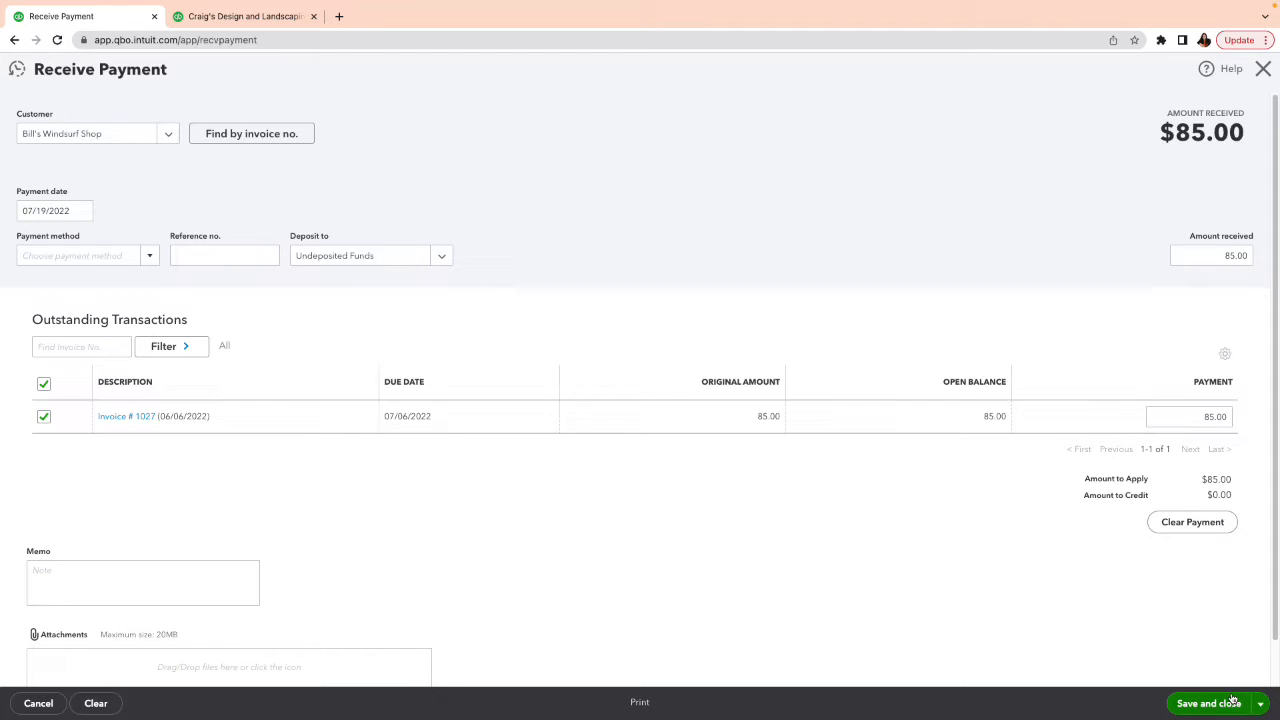
click(1208, 703)
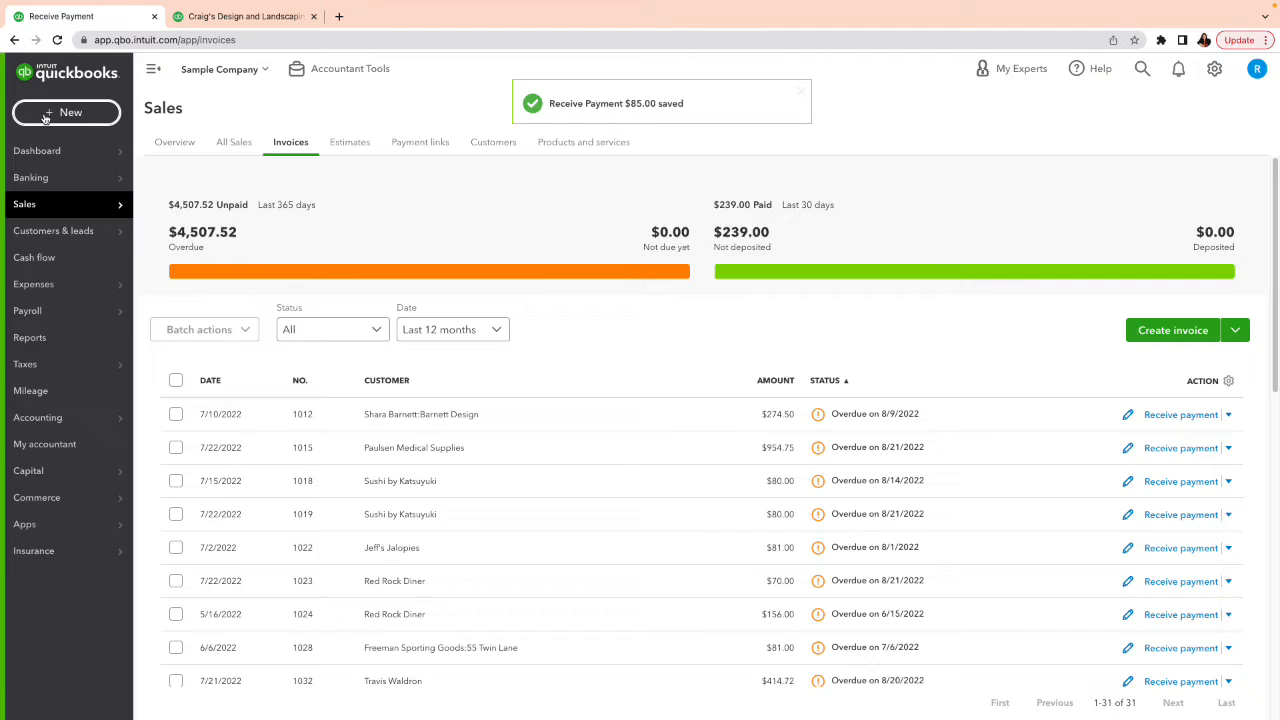
click(69, 112)
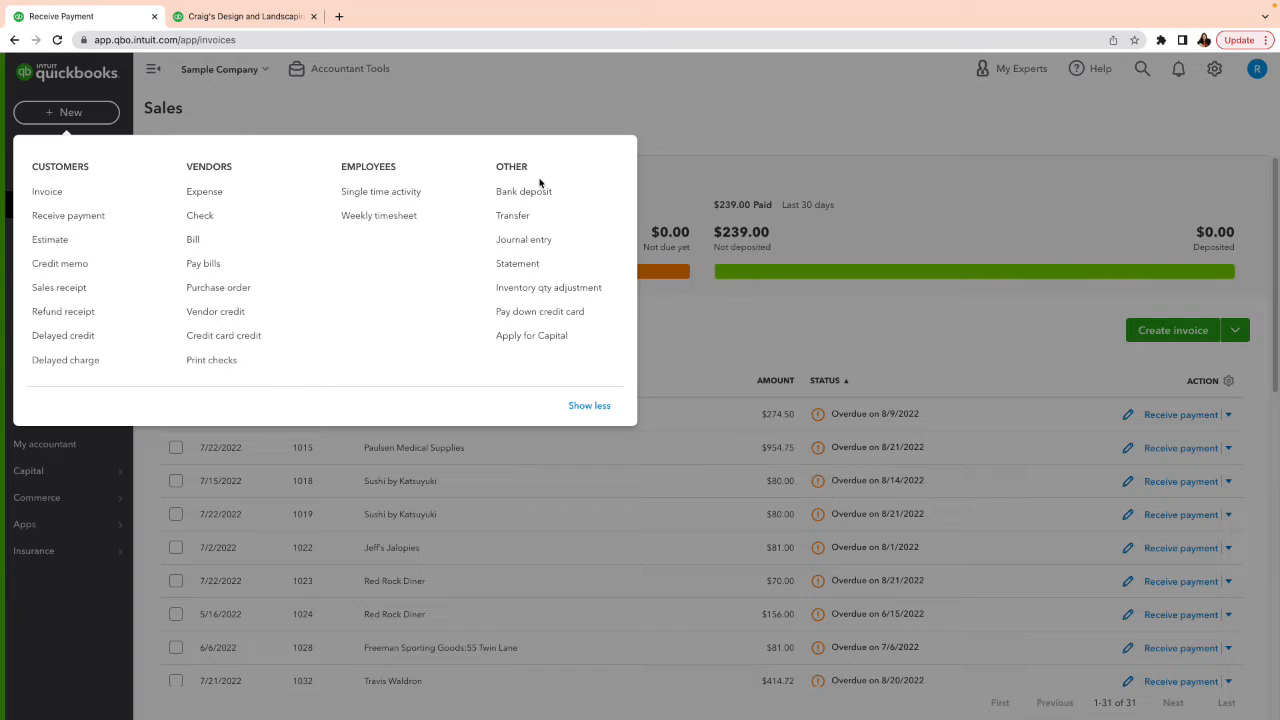
mouse_move(46, 114)
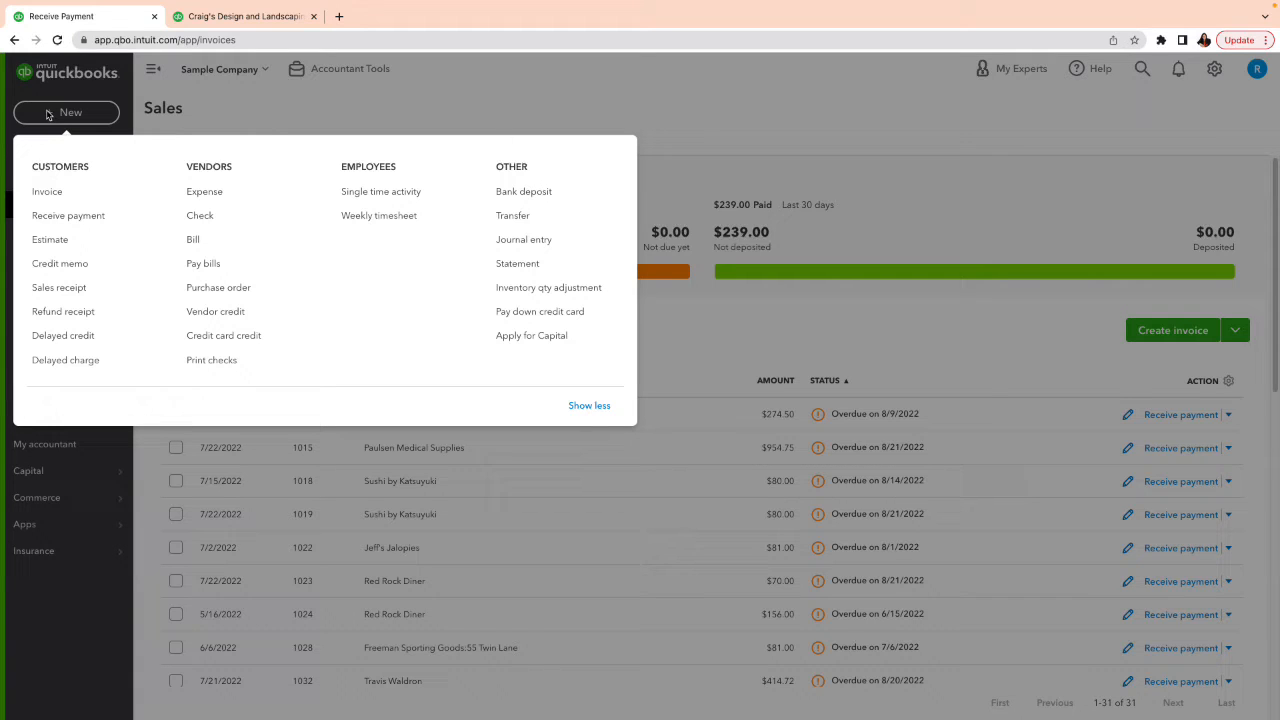
click(524, 191)
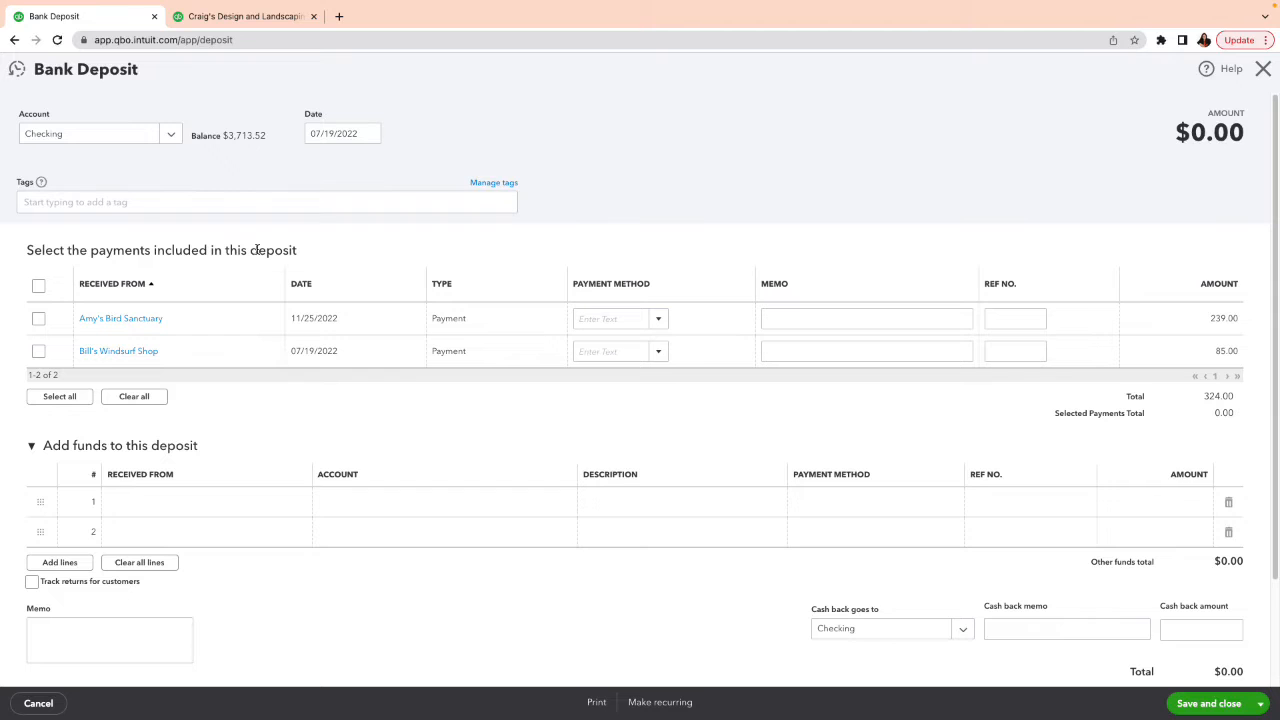
click(1262, 69)
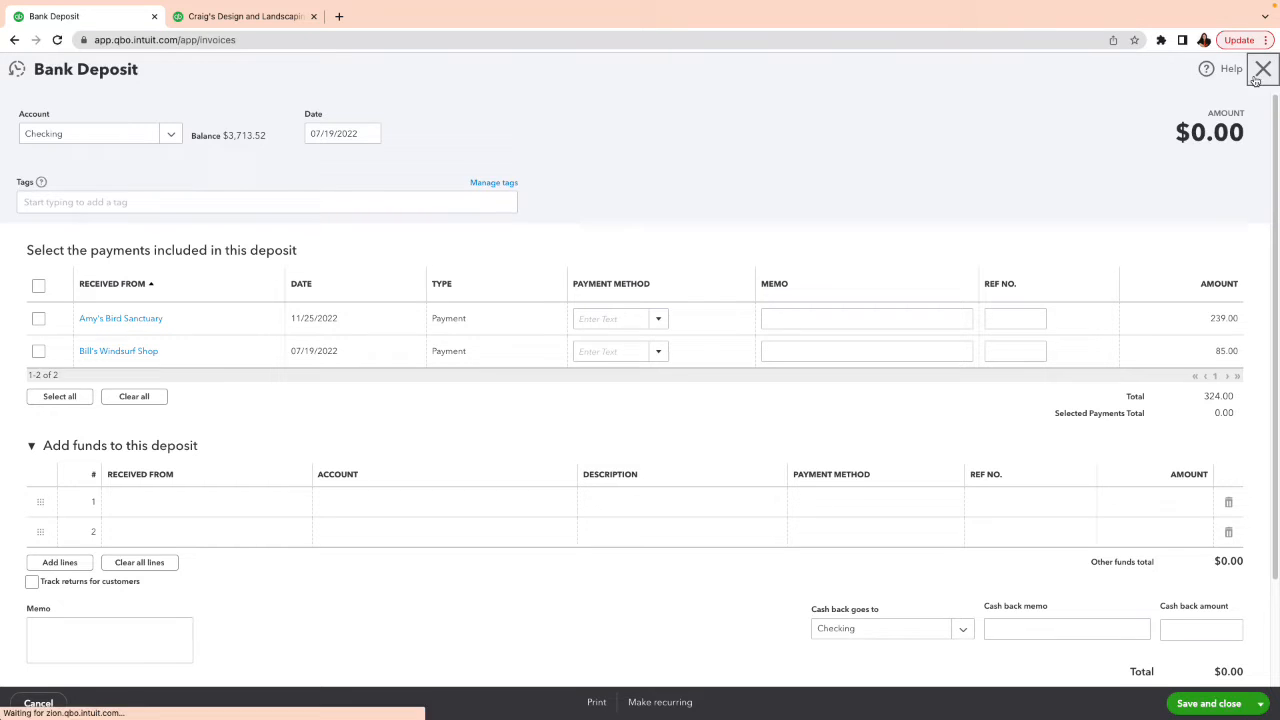
click(1263, 69)
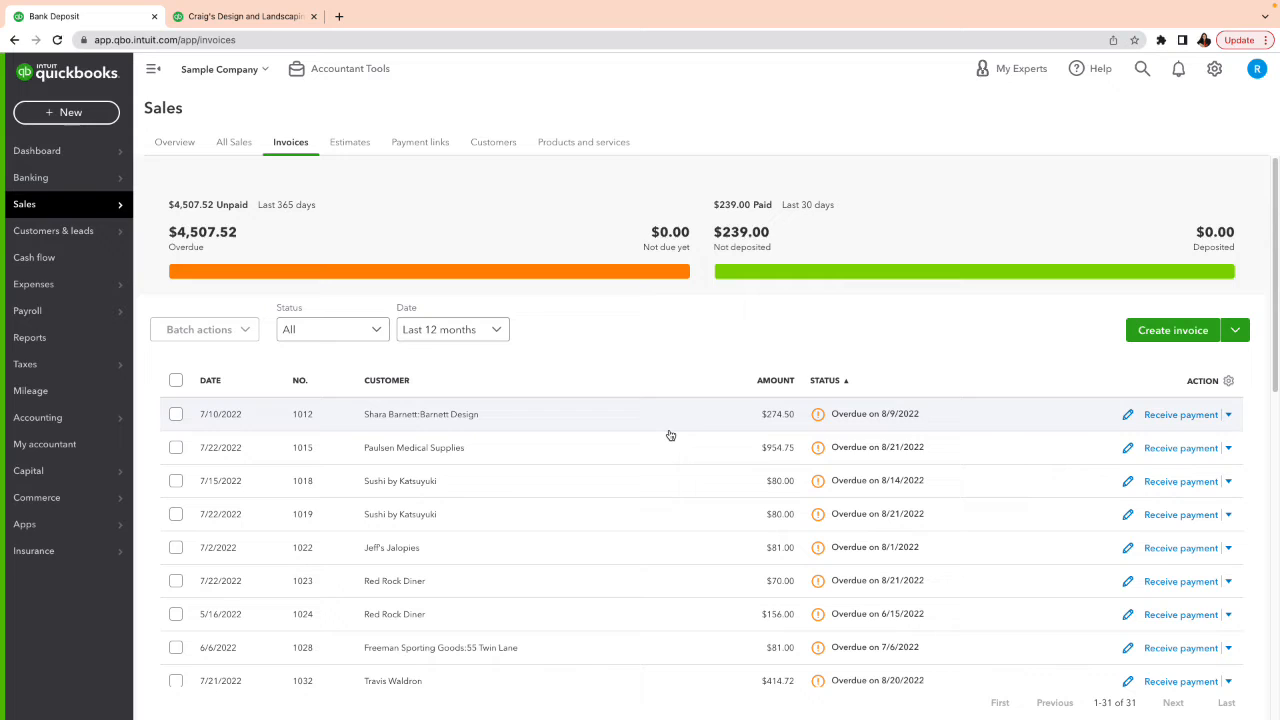
mouse_move(1177, 437)
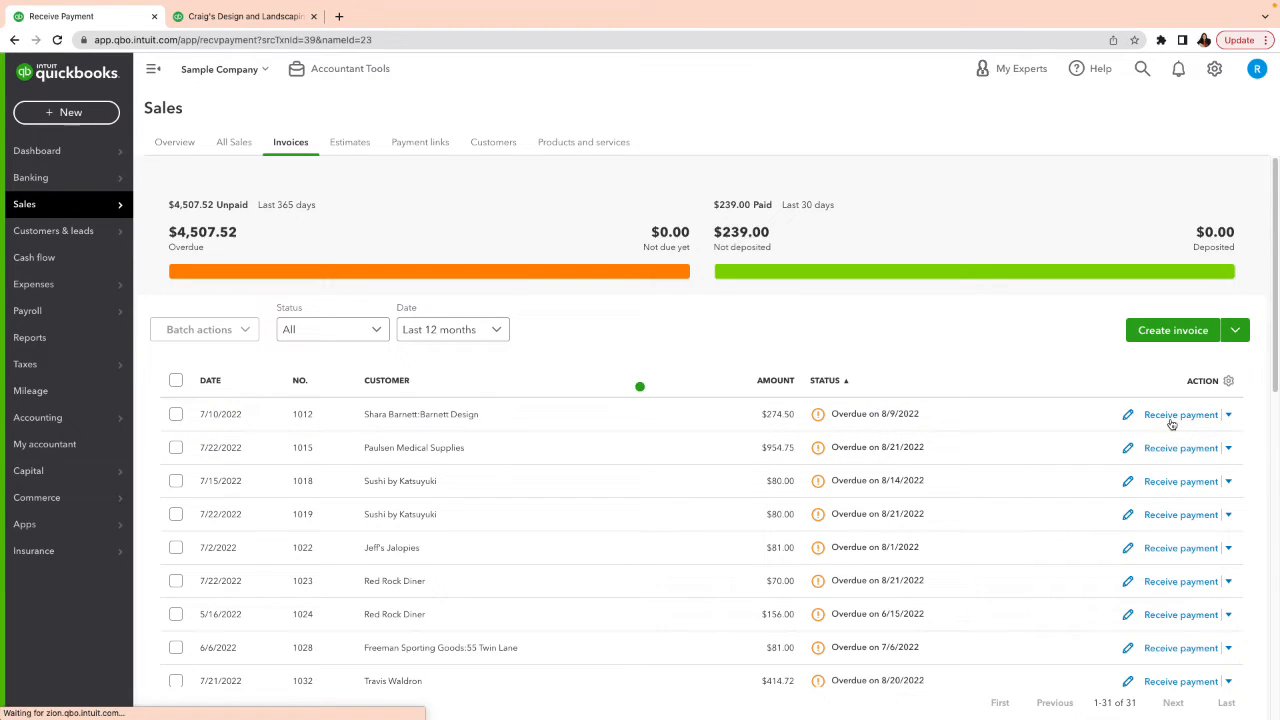
Step: Save a $274.50 payment from Shara Barnett: Barnett Design for invoice 1012
click(1180, 414)
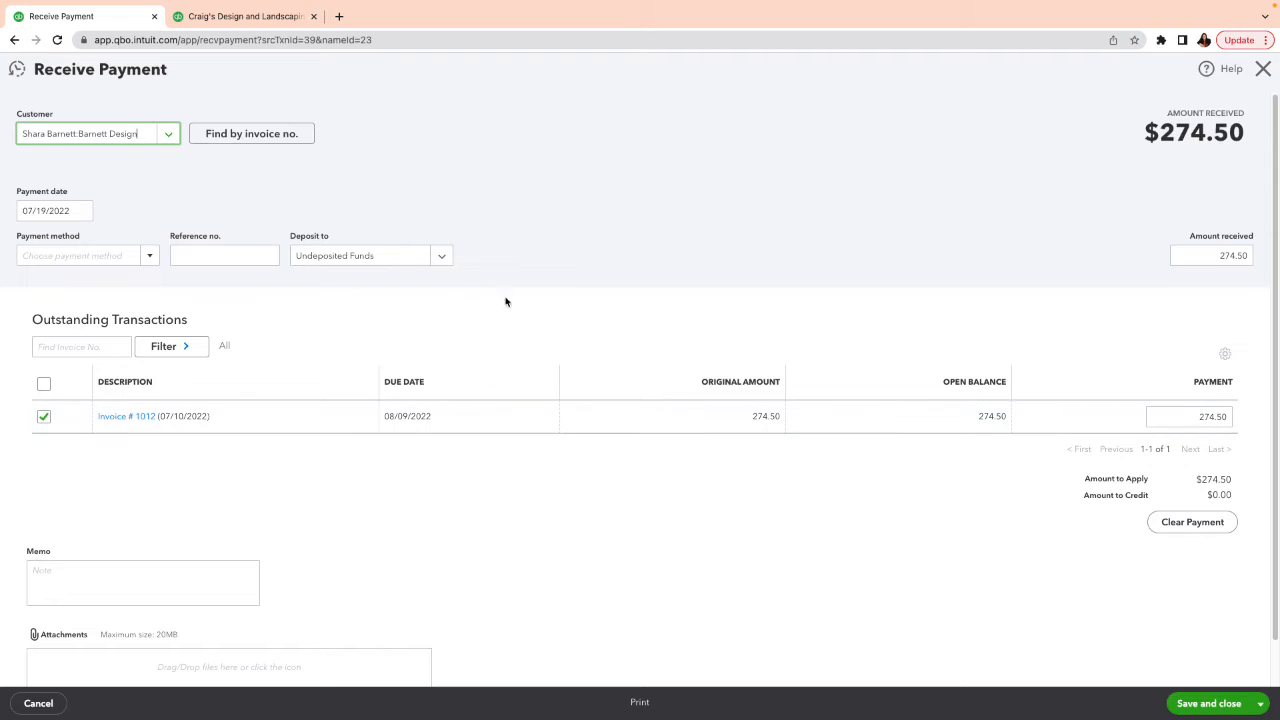
mouse_move(133, 237)
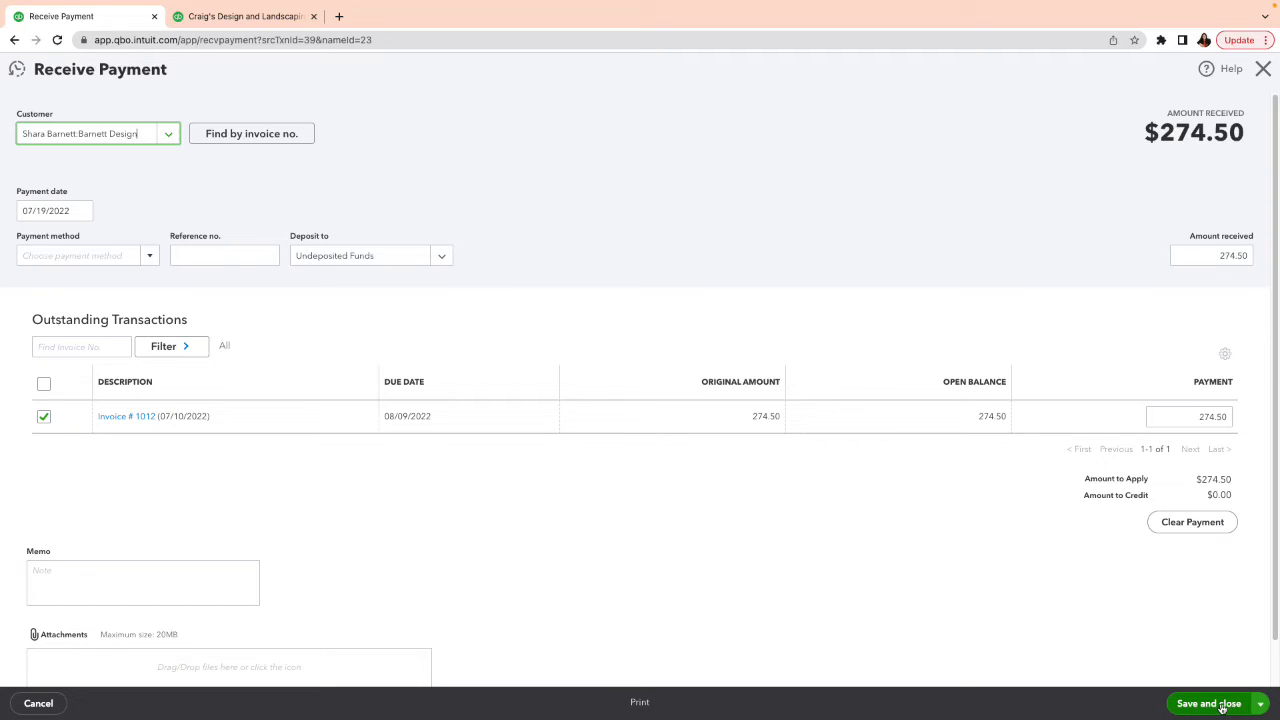
click(1207, 703)
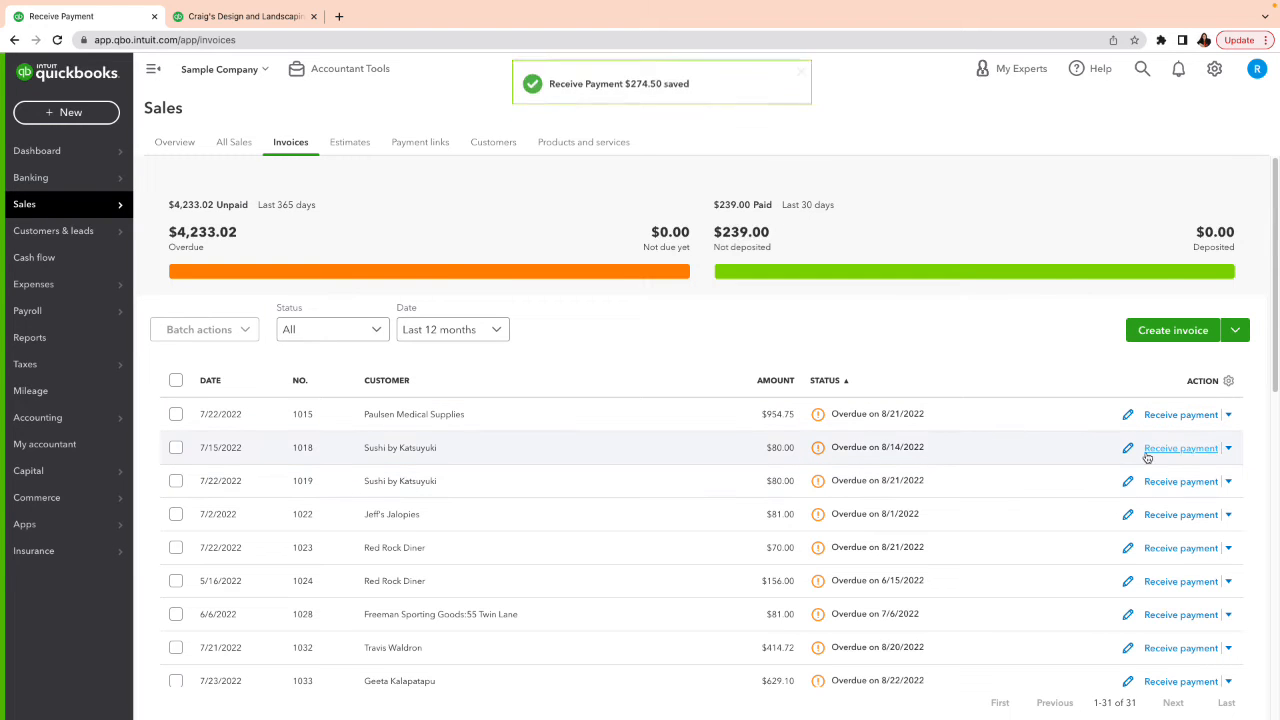
Step: Save Sushi by Katsuyuki's $80.00 payment for invoice 1018 with reference 1015
click(1180, 447)
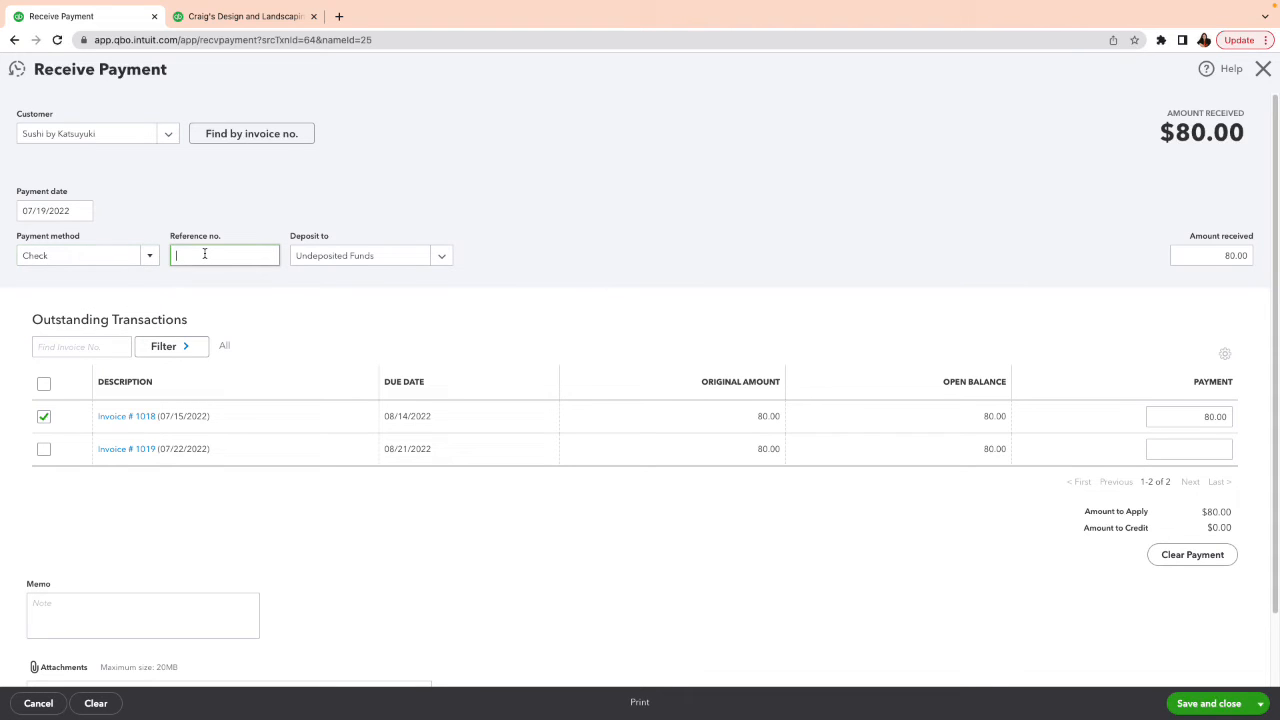
text(1015)
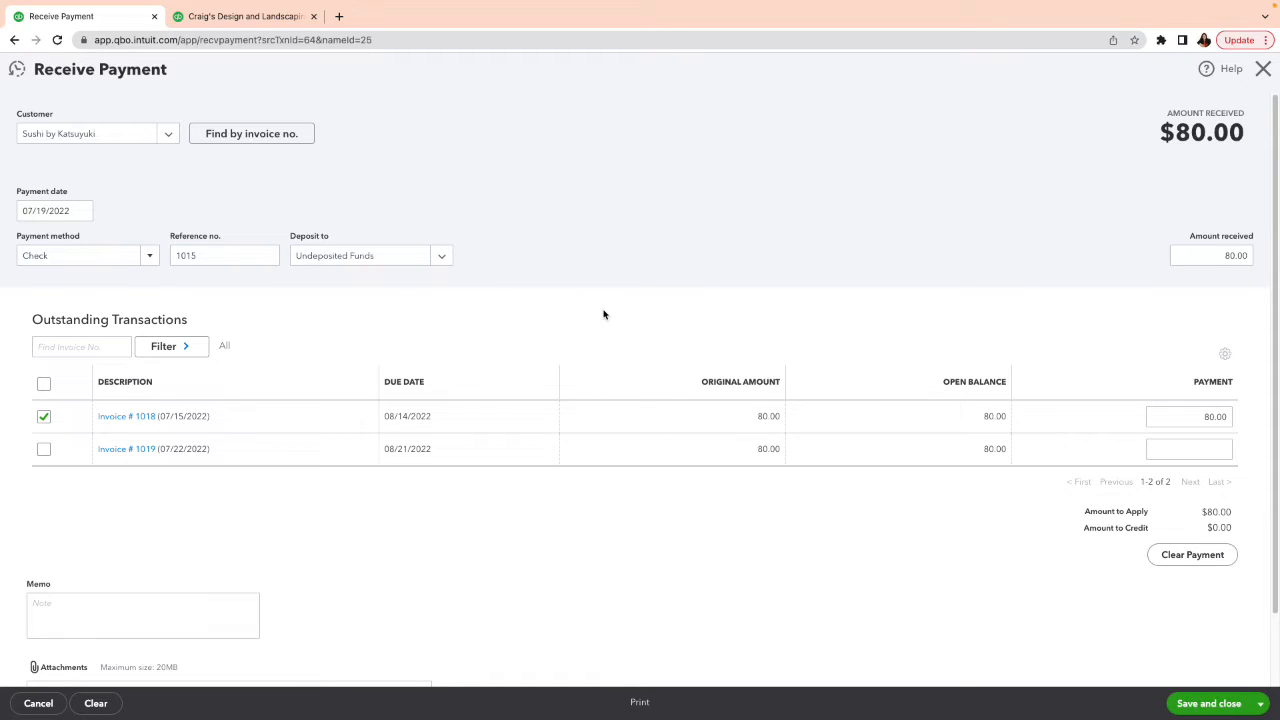
mouse_move(391, 358)
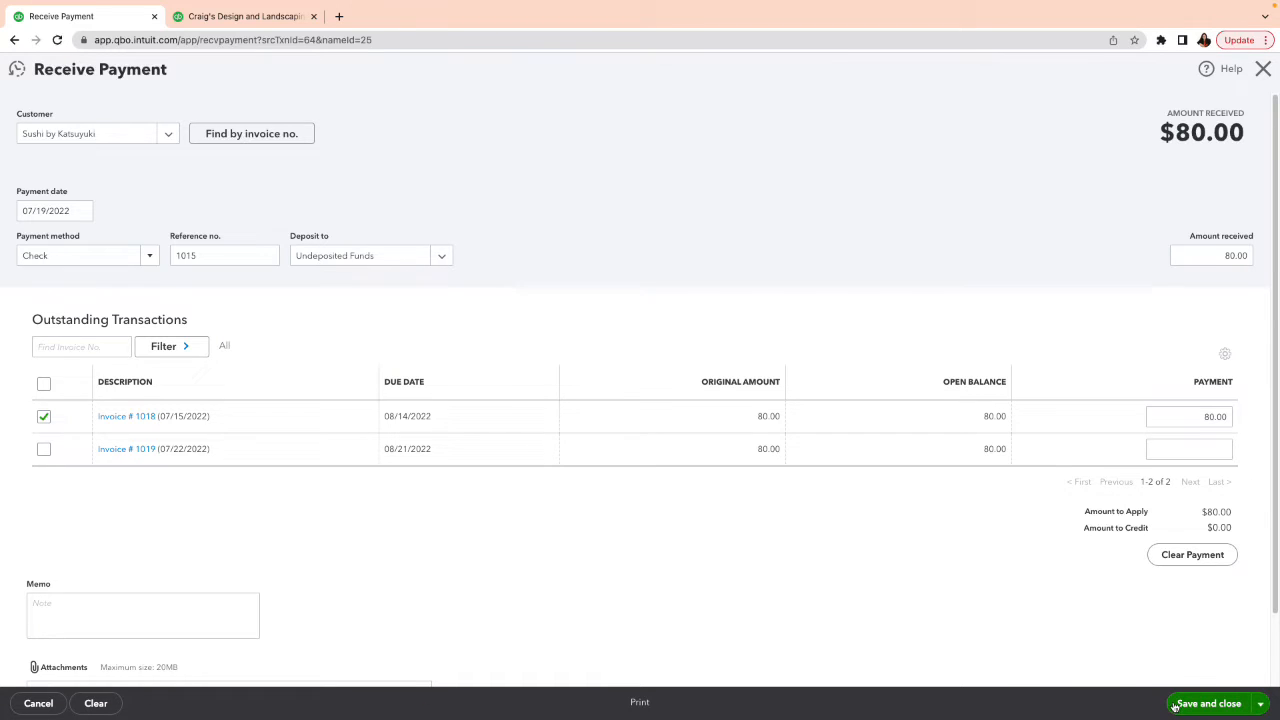
click(1206, 703)
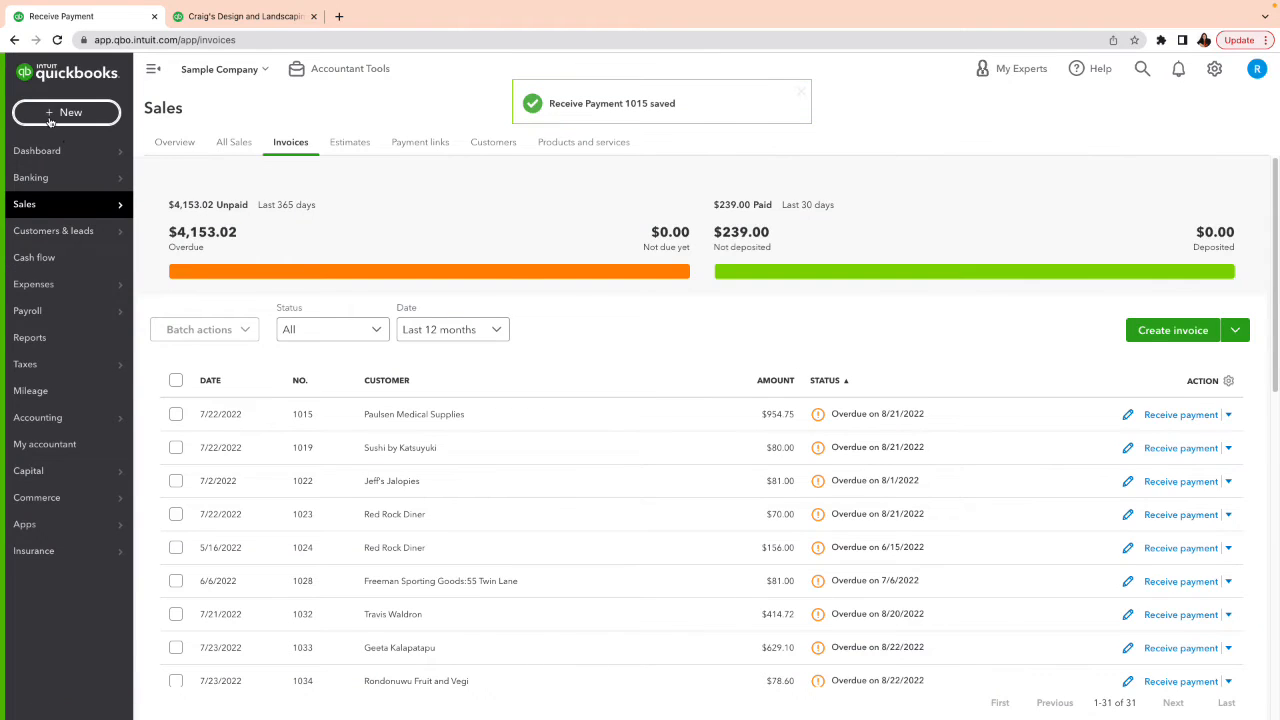
Step: Open a new Checking bank deposit with the three 07/19/2022 payments checked
click(66, 112)
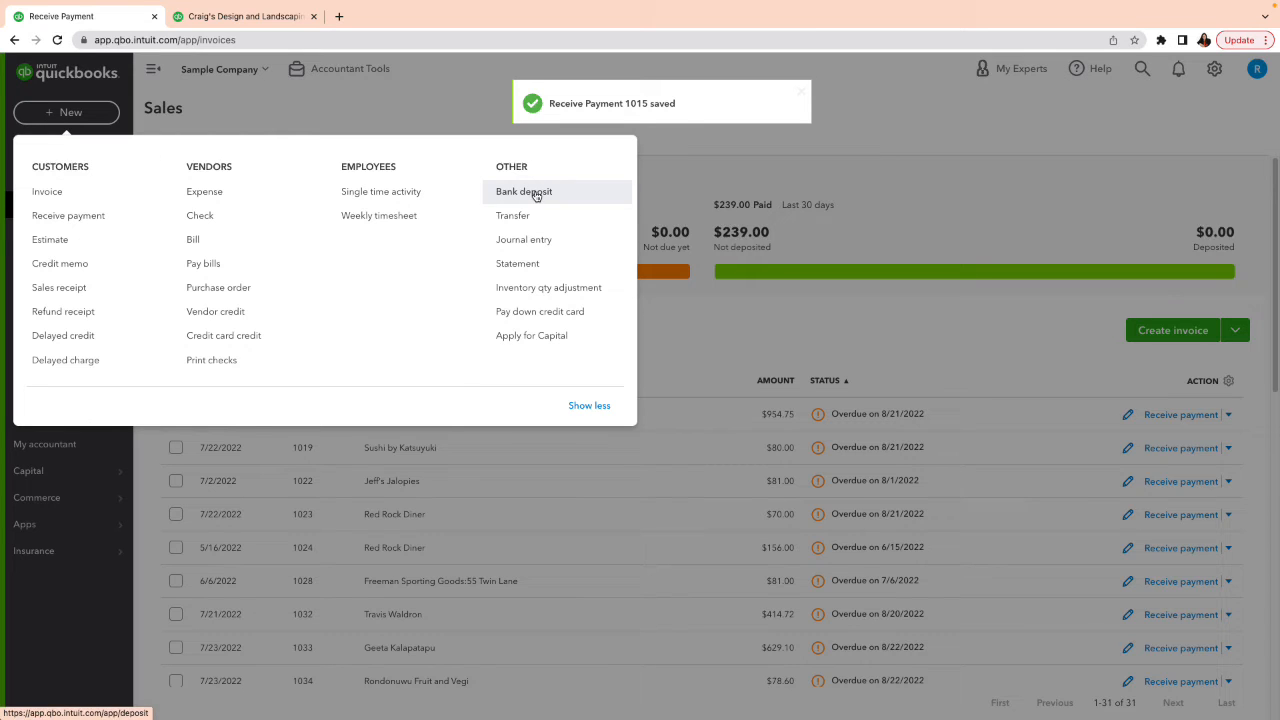
click(523, 191)
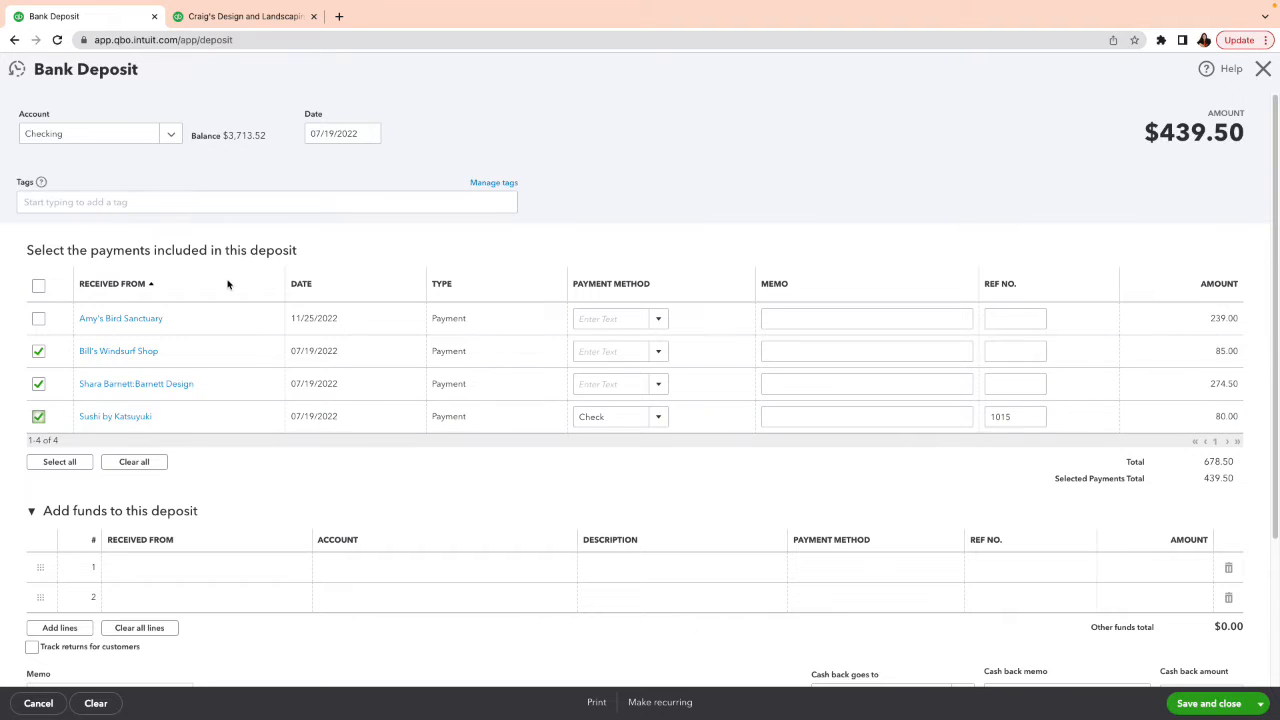
click(342, 133)
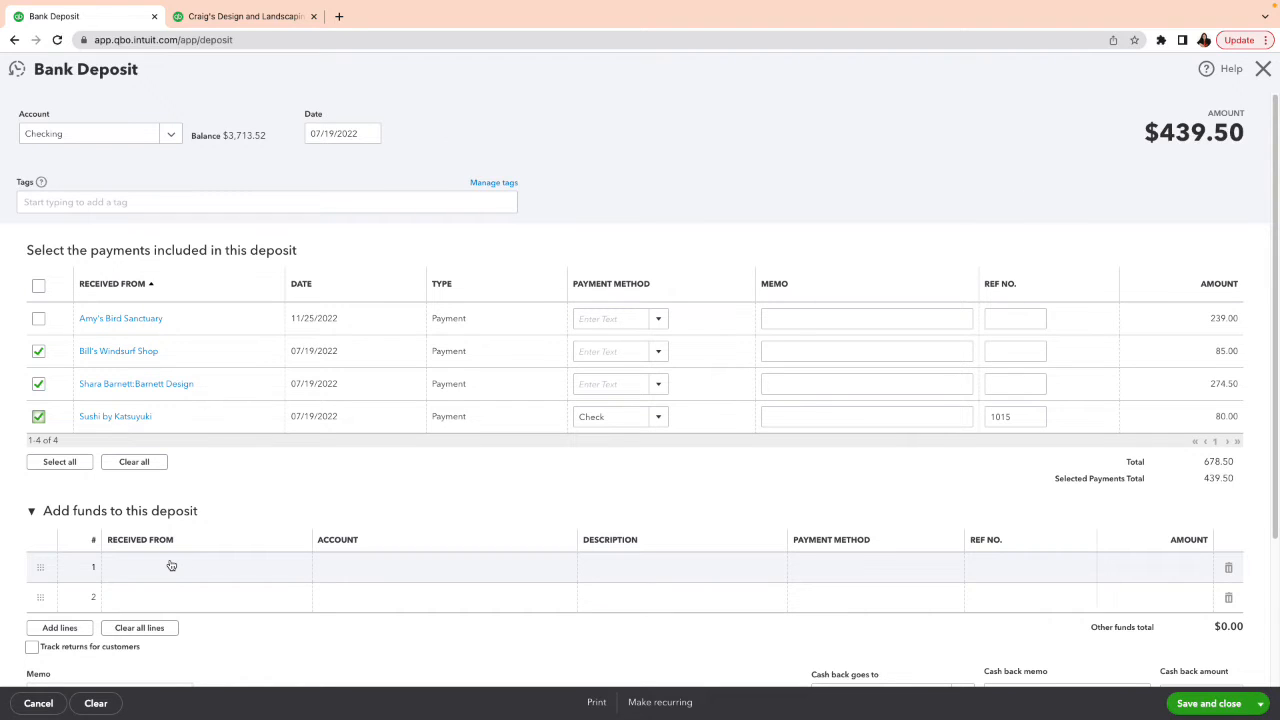
Step: Add a -$10.00 Bank Charges funds line and save the $429.50 deposit
click(200, 567)
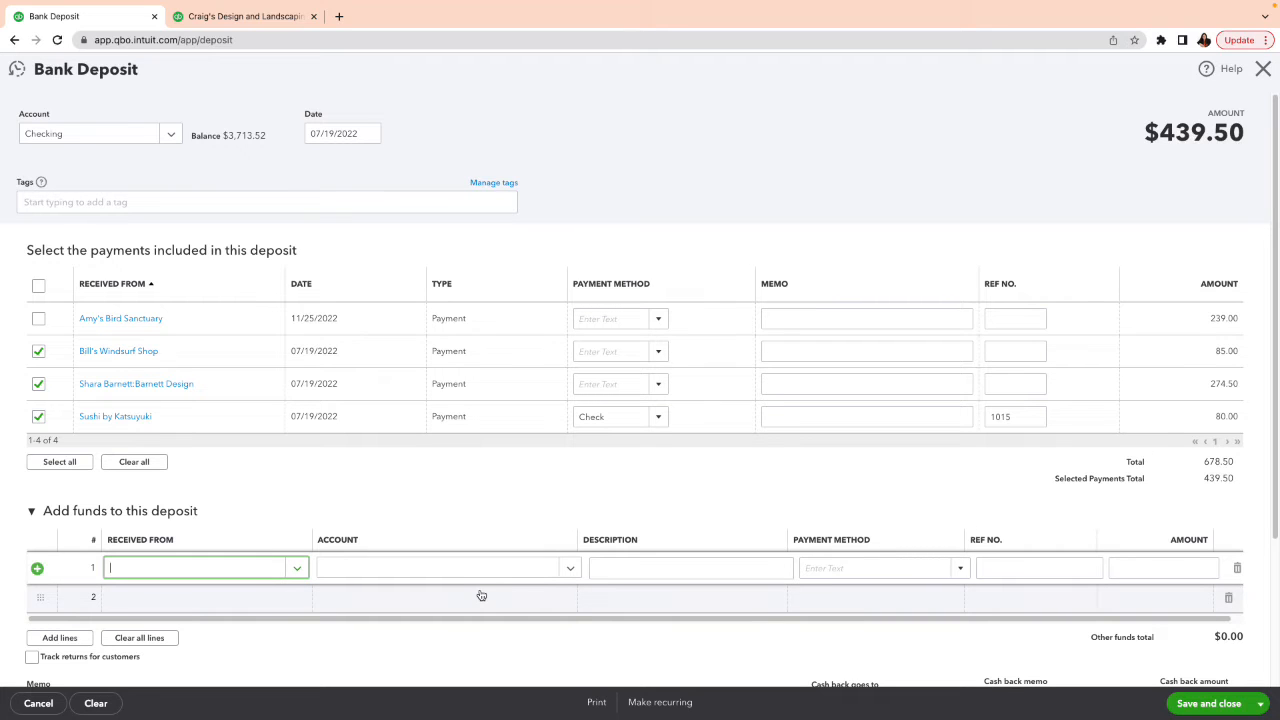
text(Bank)
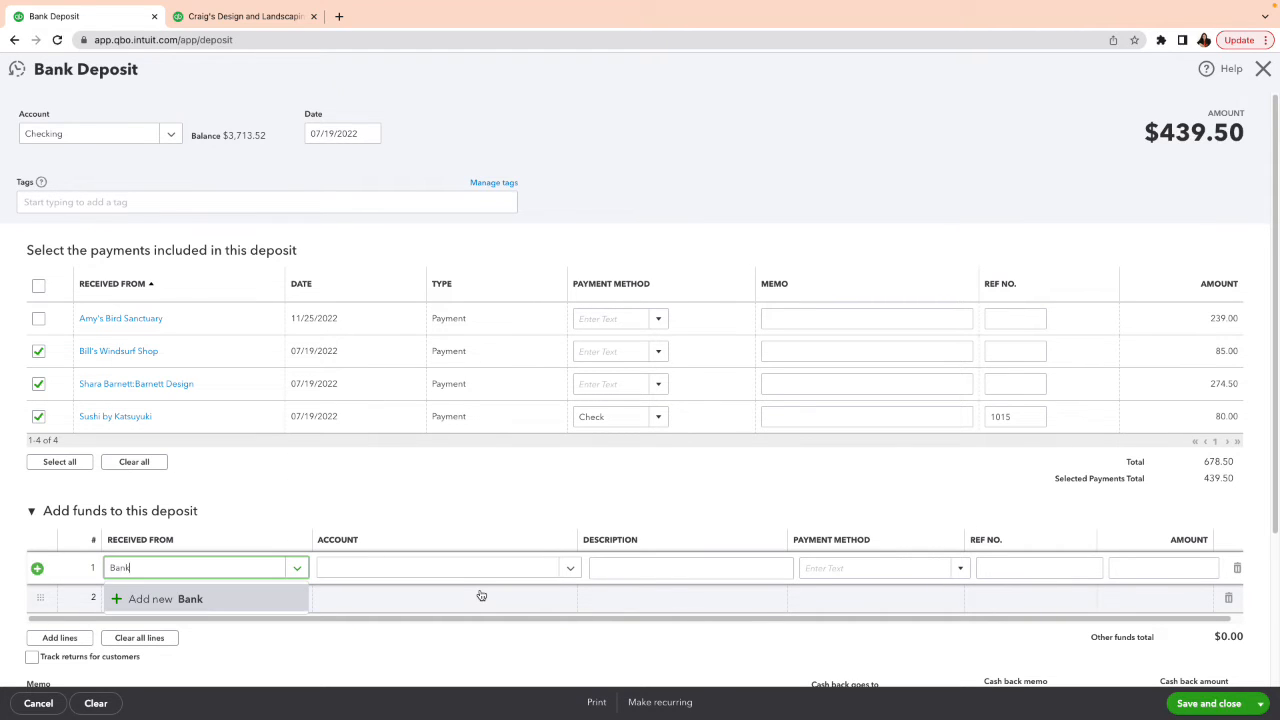
text(Fe)
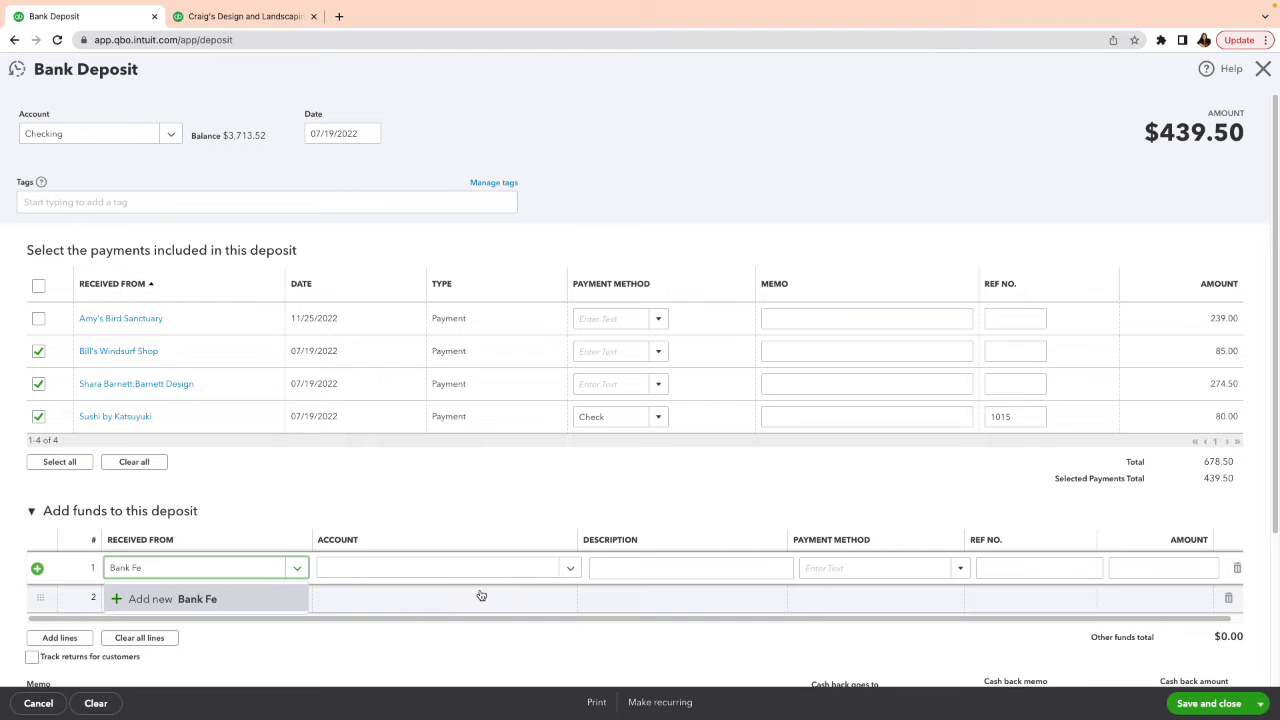
text(Customer)
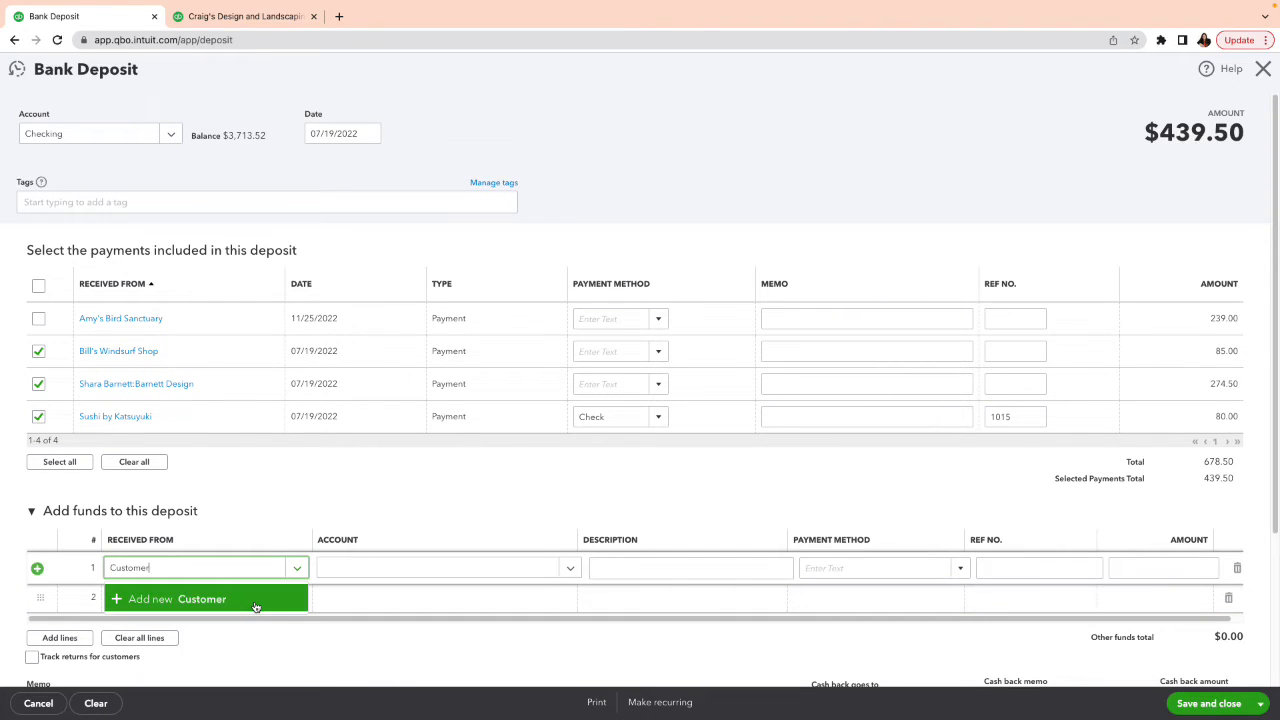
click(180, 598)
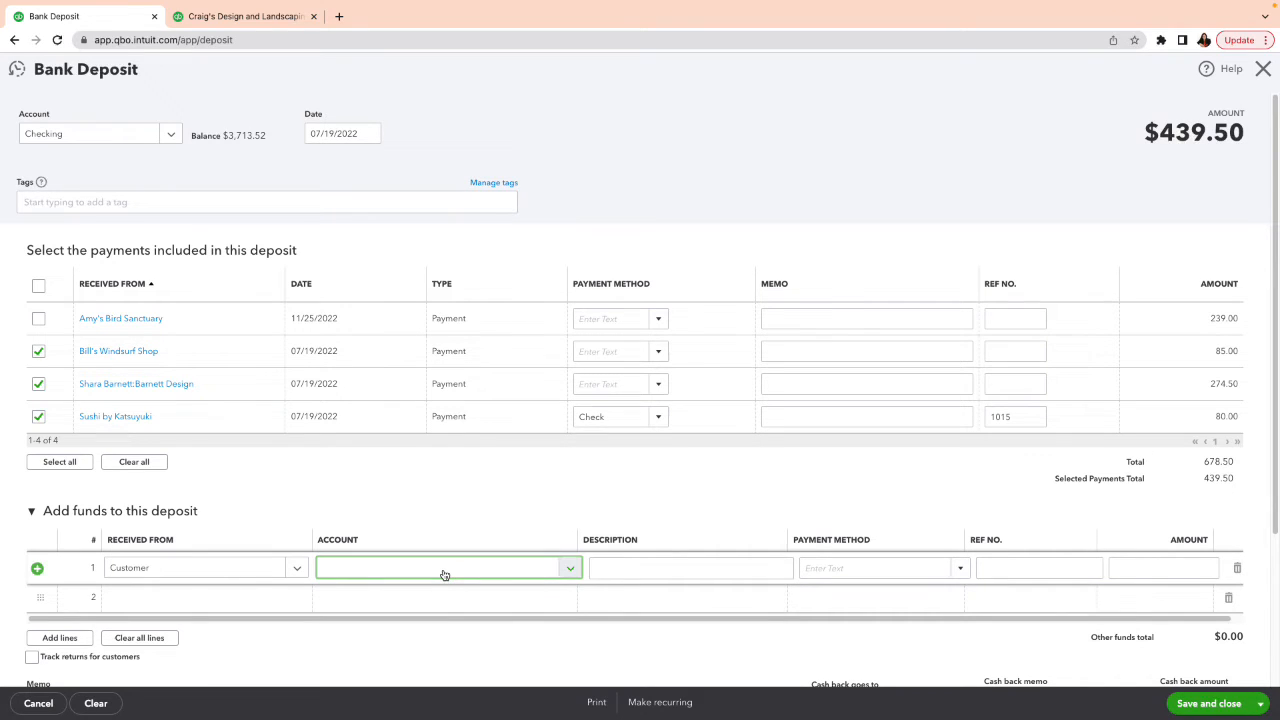
text(bank)
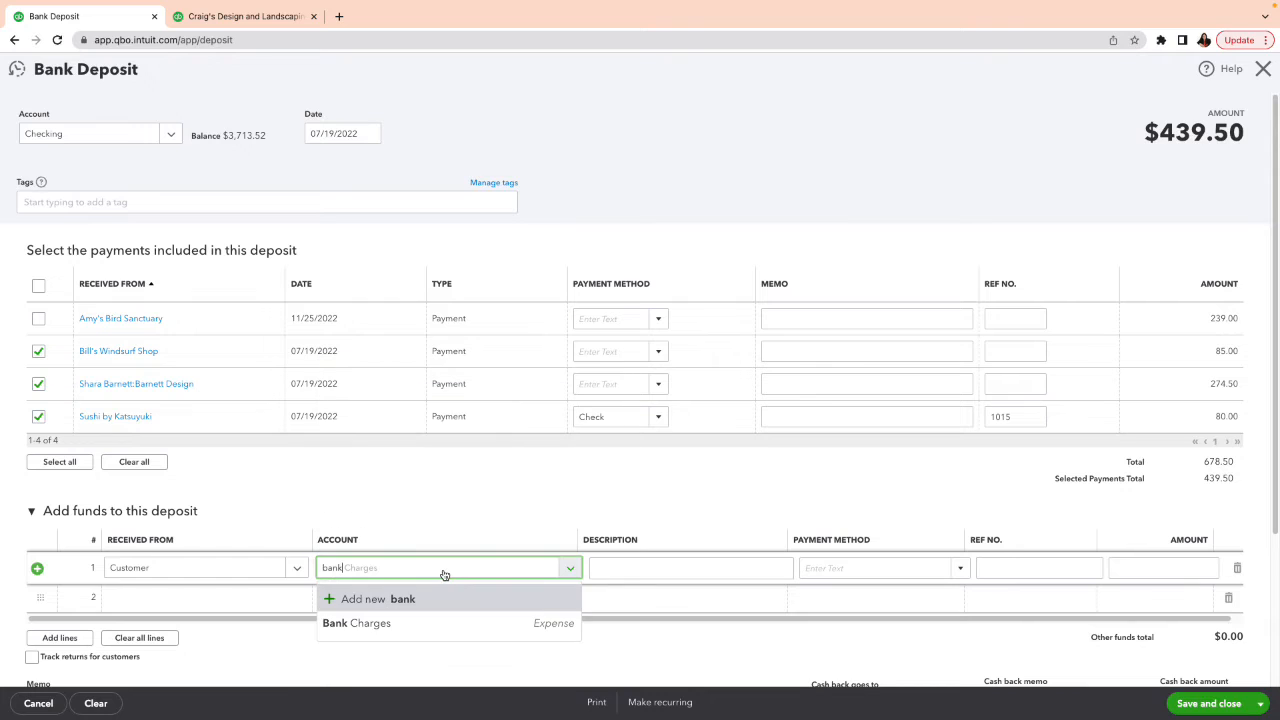
click(356, 623)
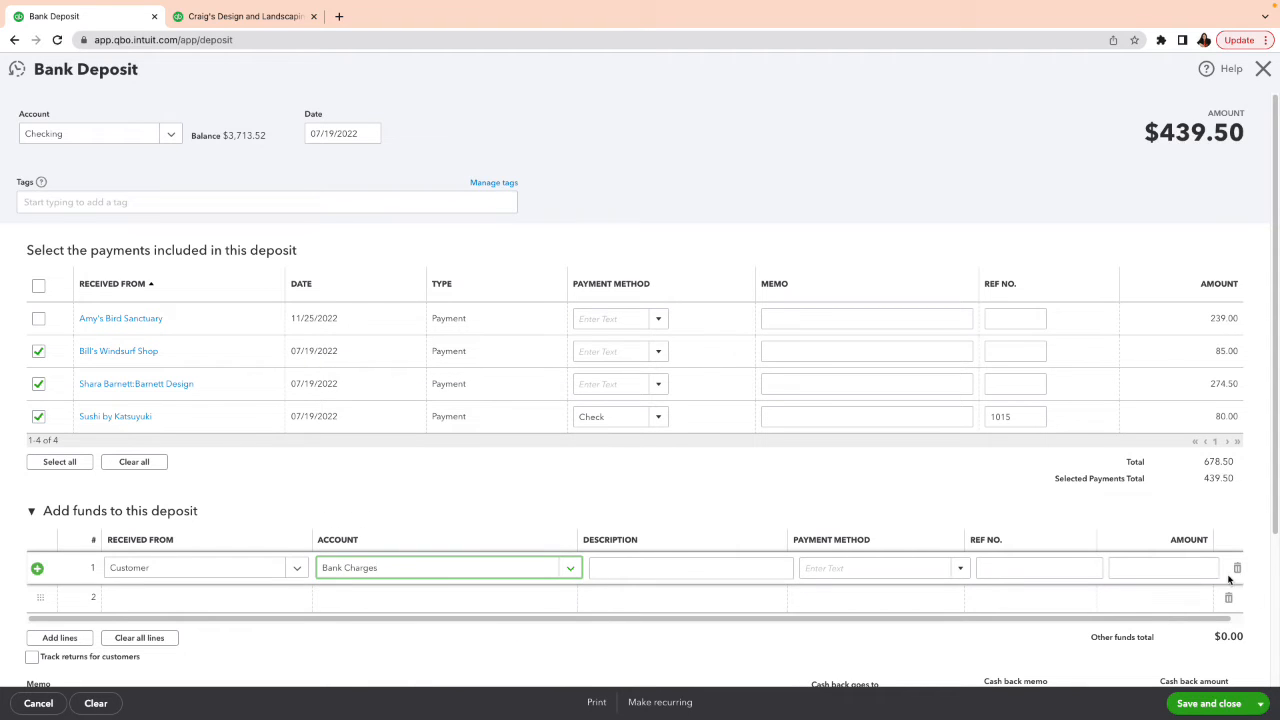
click(1163, 567)
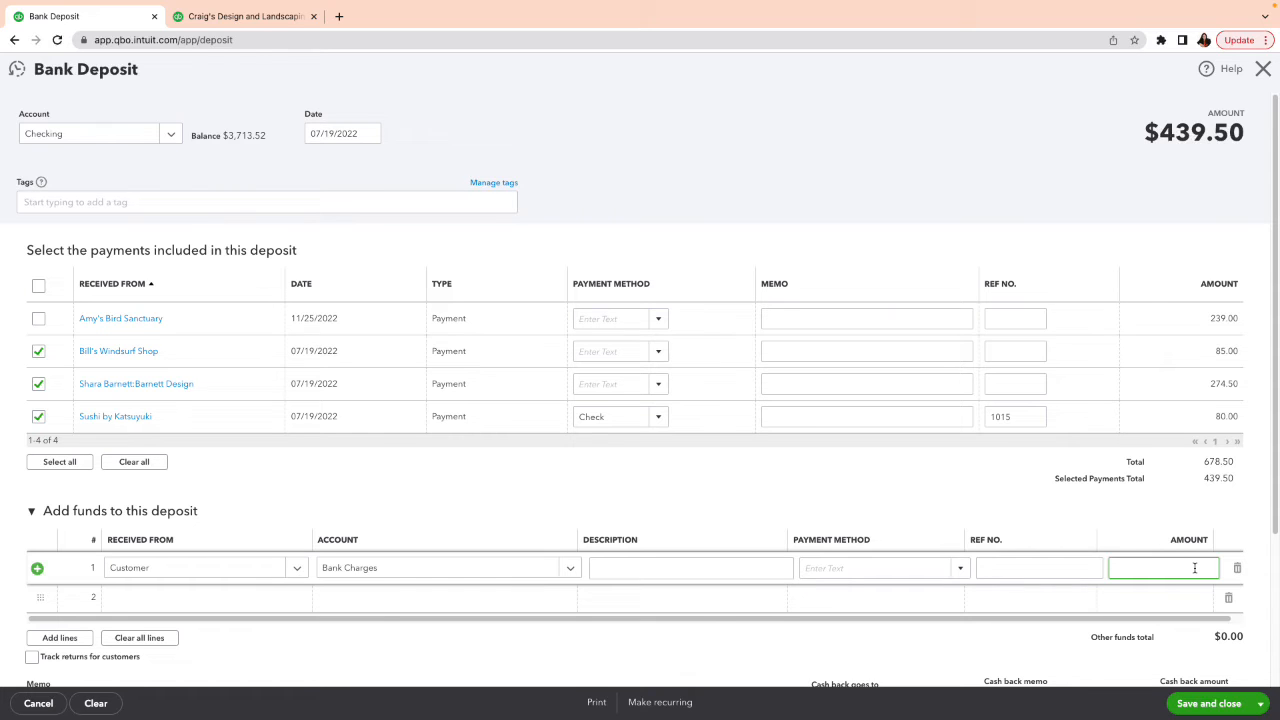
text(10.00)
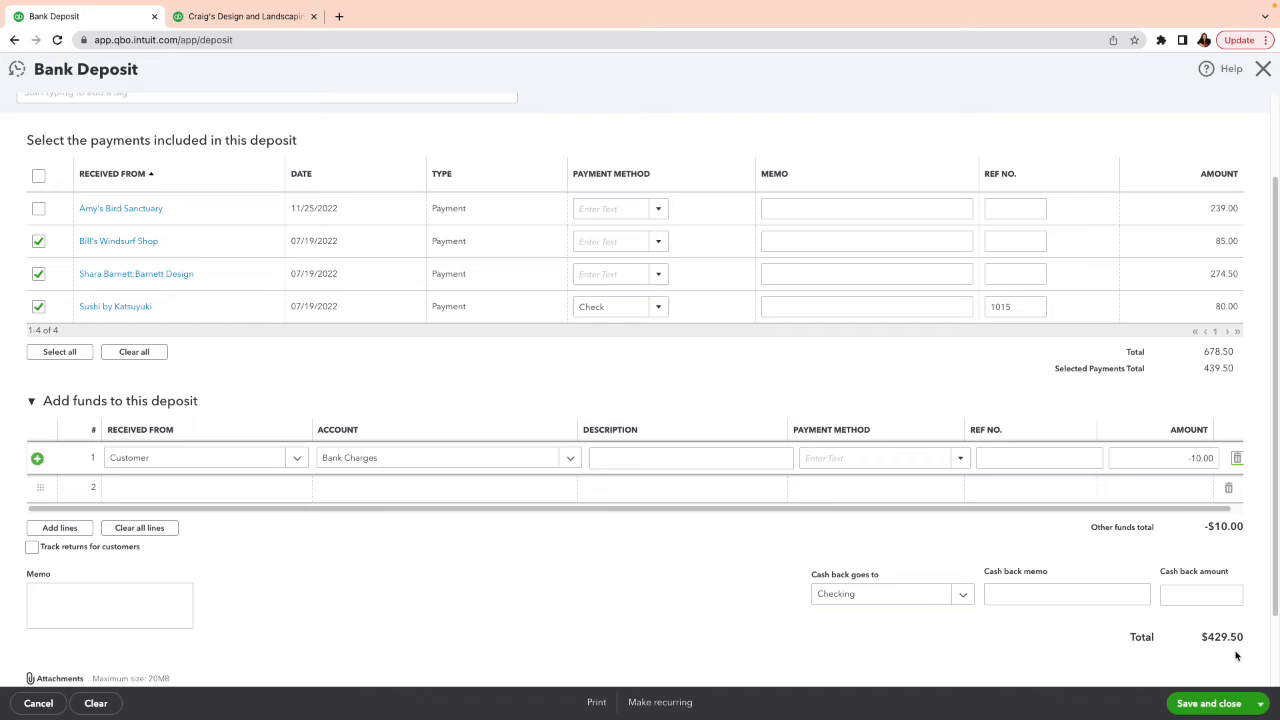
mouse_move(1237, 611)
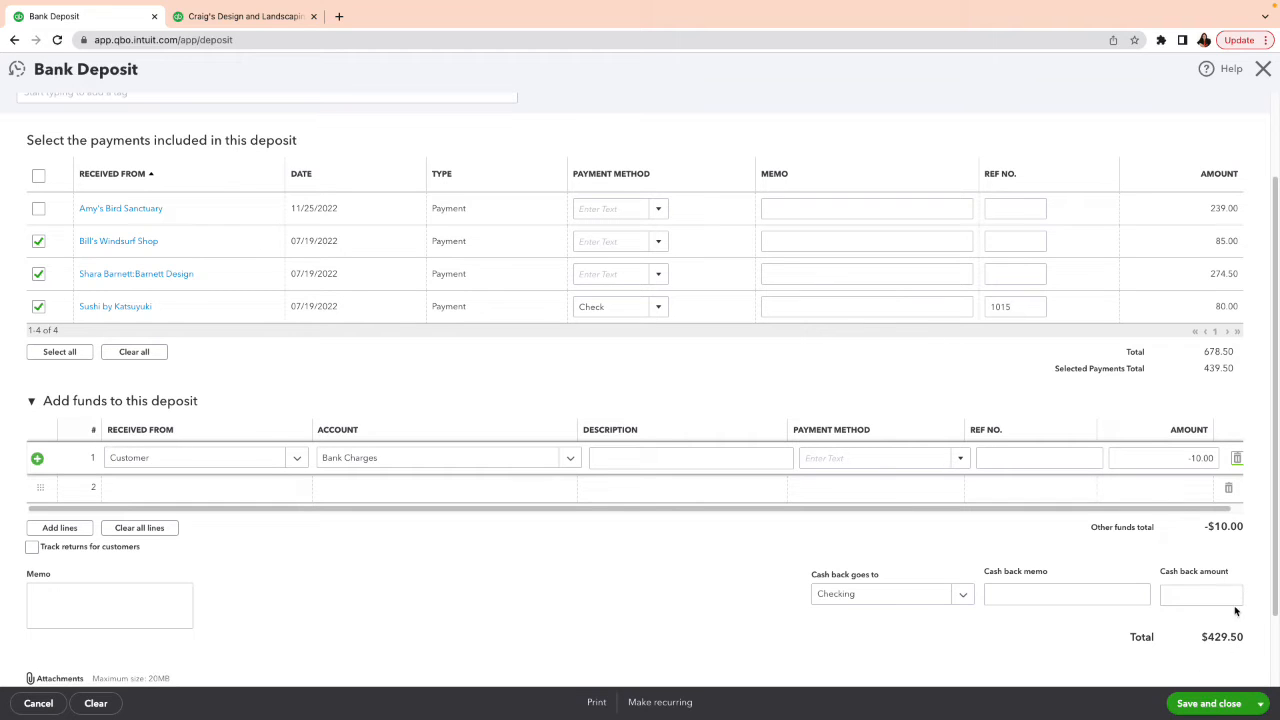
mouse_move(1208, 703)
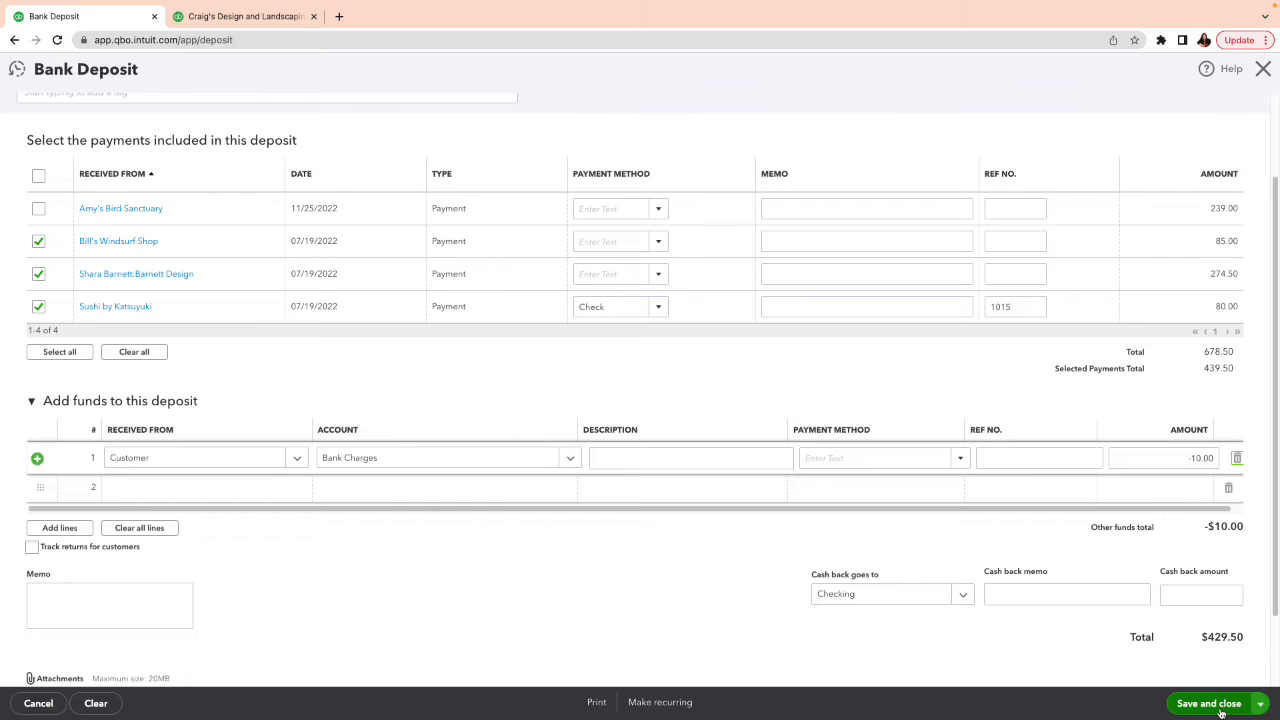
click(1208, 703)
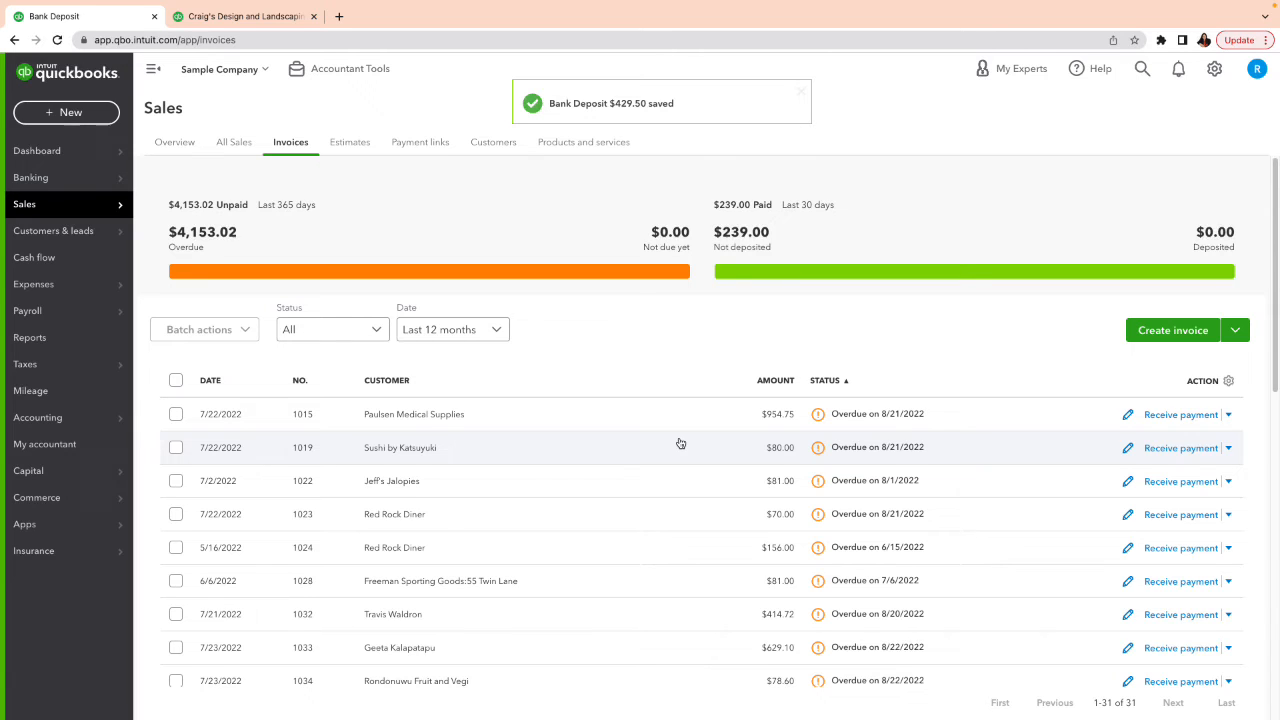
mouse_move(34, 258)
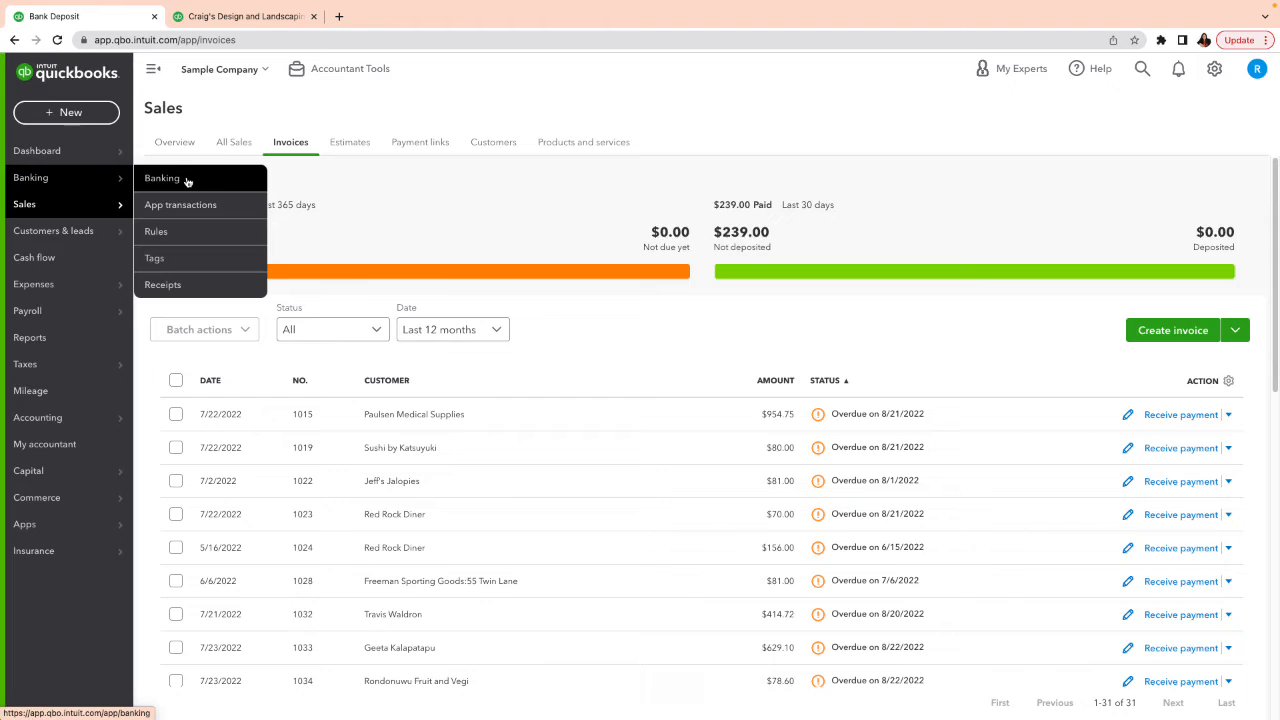
Step: Open Banking to see Checking's 19 transactions for review, then the settings menu
click(161, 177)
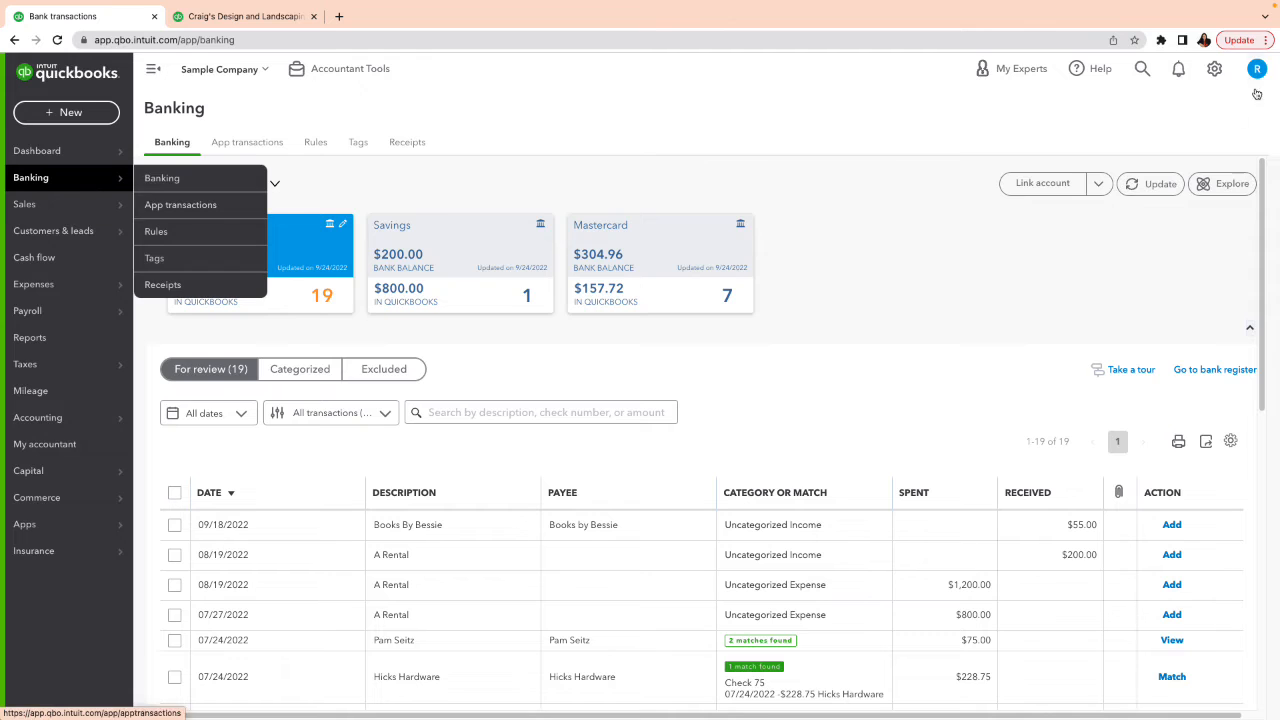
click(1214, 68)
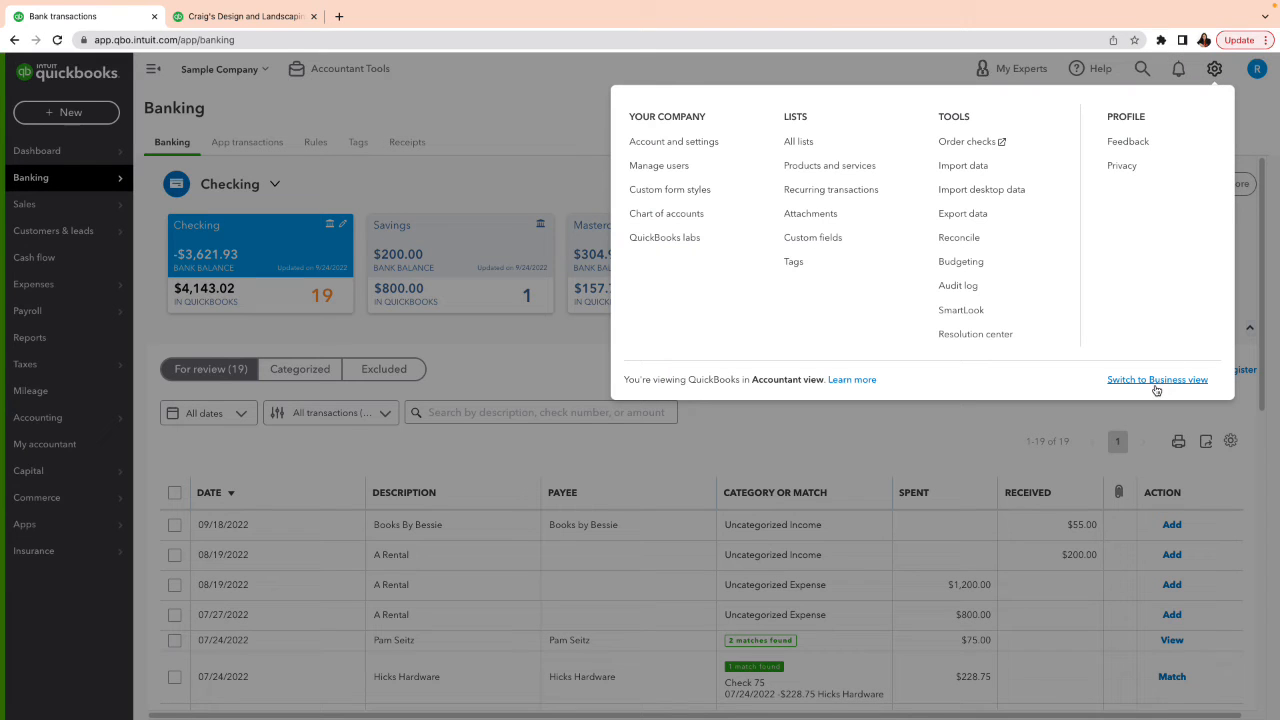
Step: Switch QuickBooks to Accountant view from the gear menu
click(1157, 379)
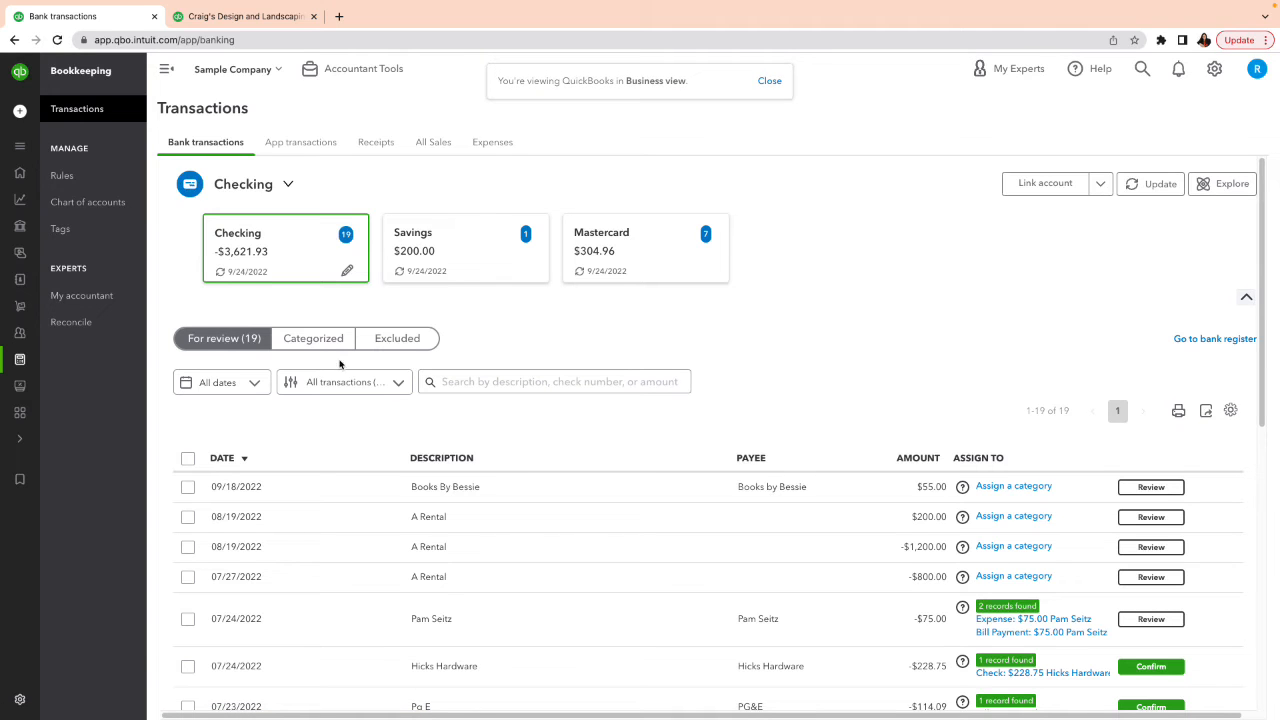
click(166, 68)
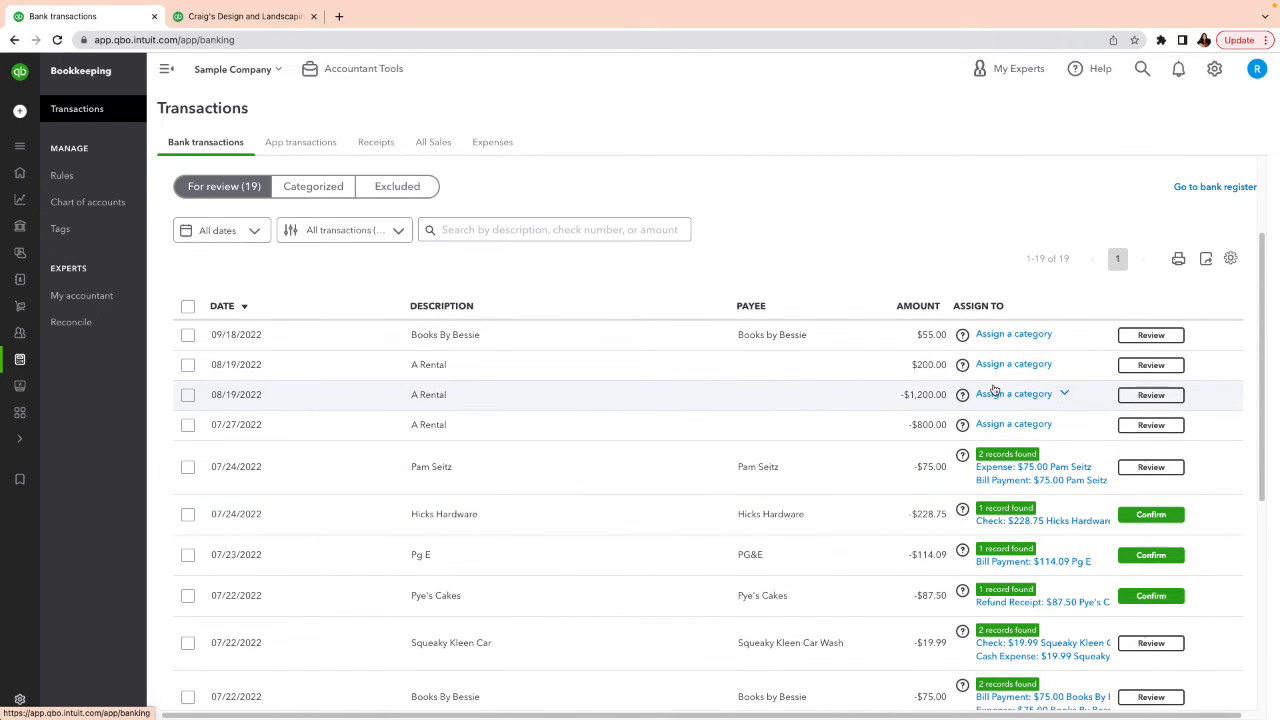
click(167, 68)
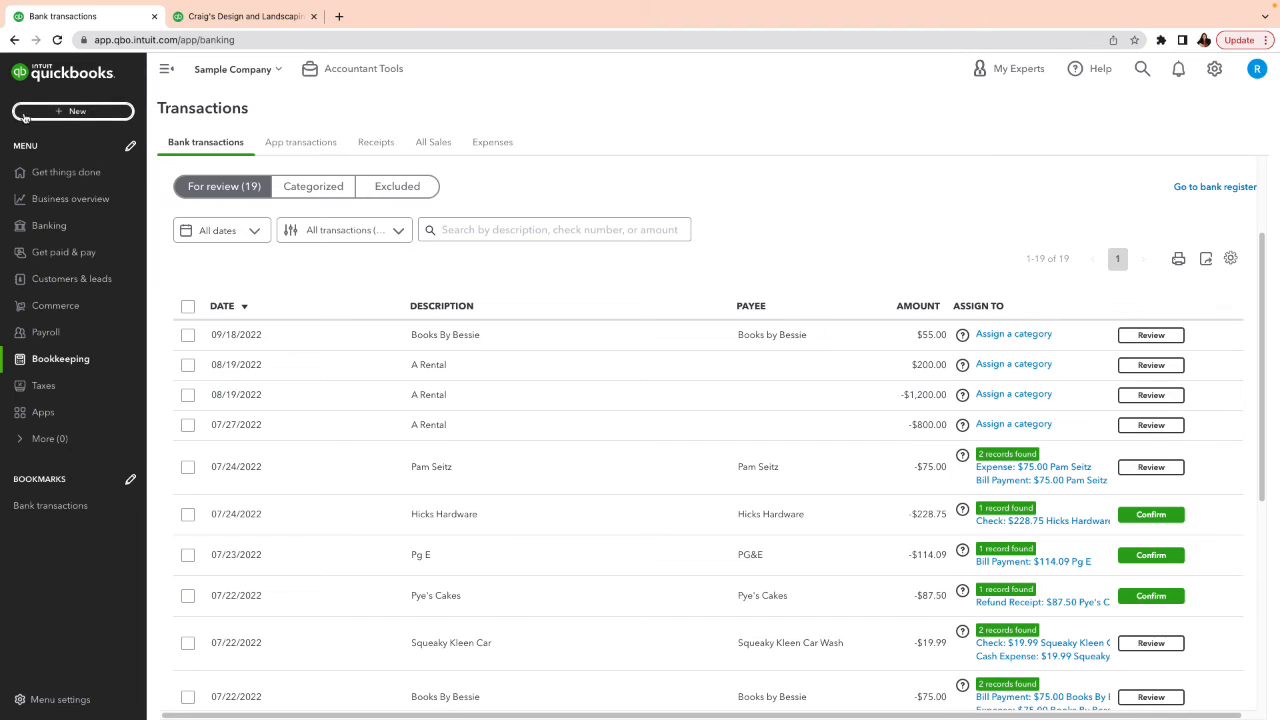
click(72, 111)
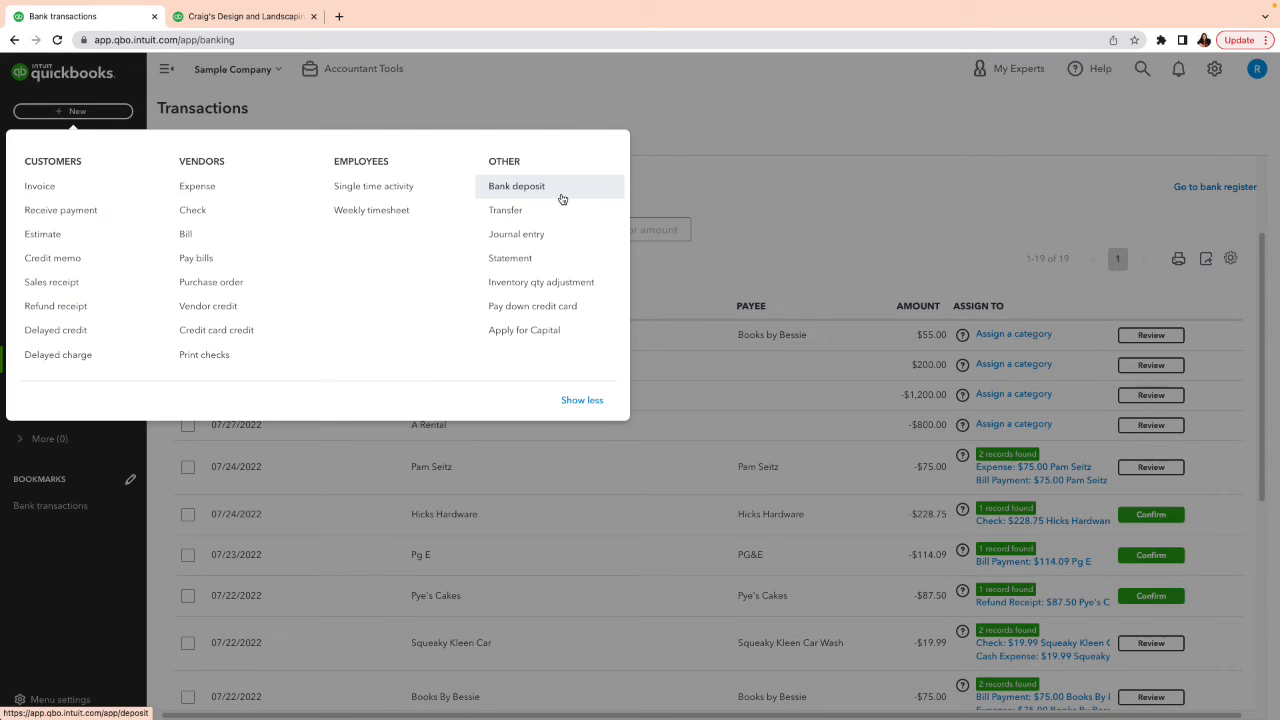
mouse_move(790, 170)
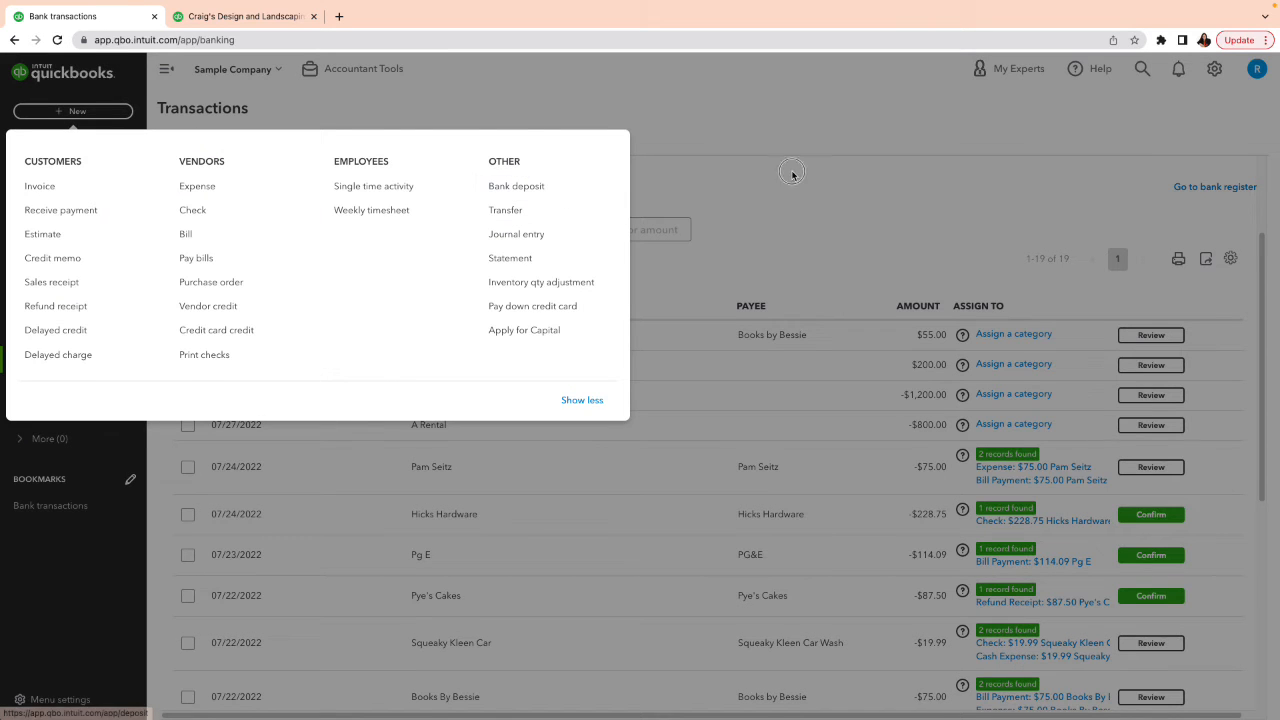
click(792, 174)
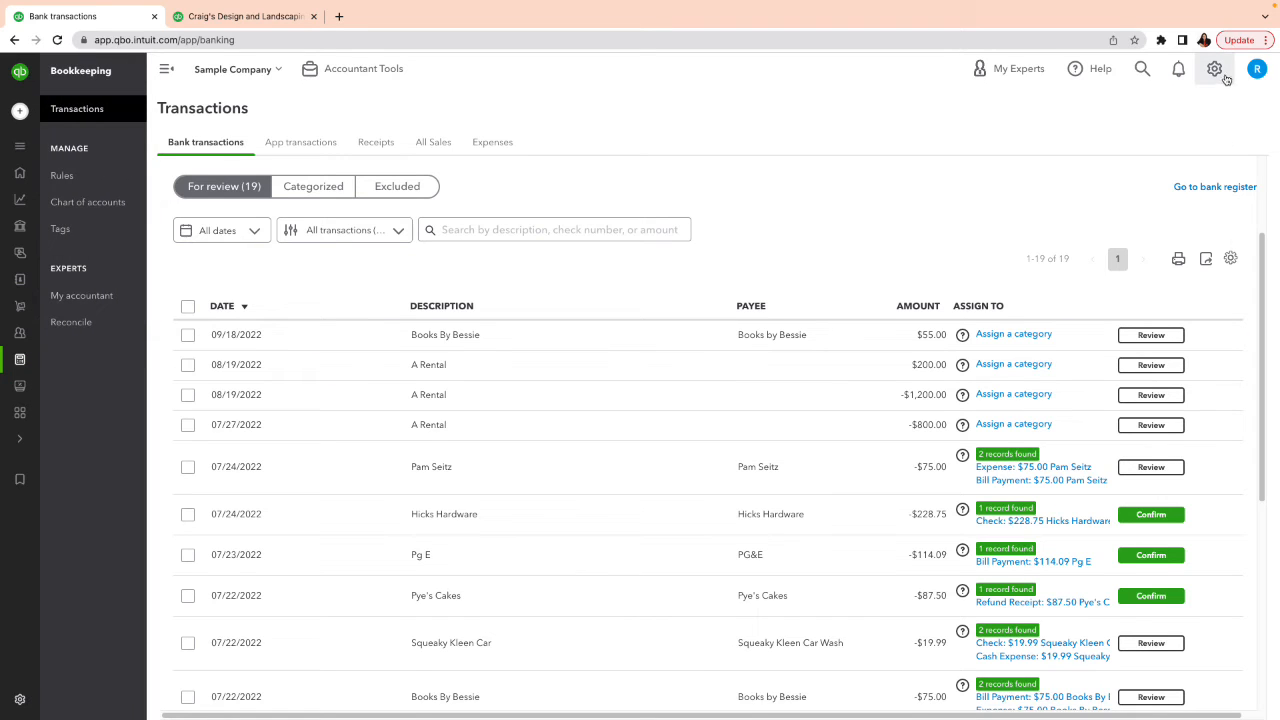
click(1214, 68)
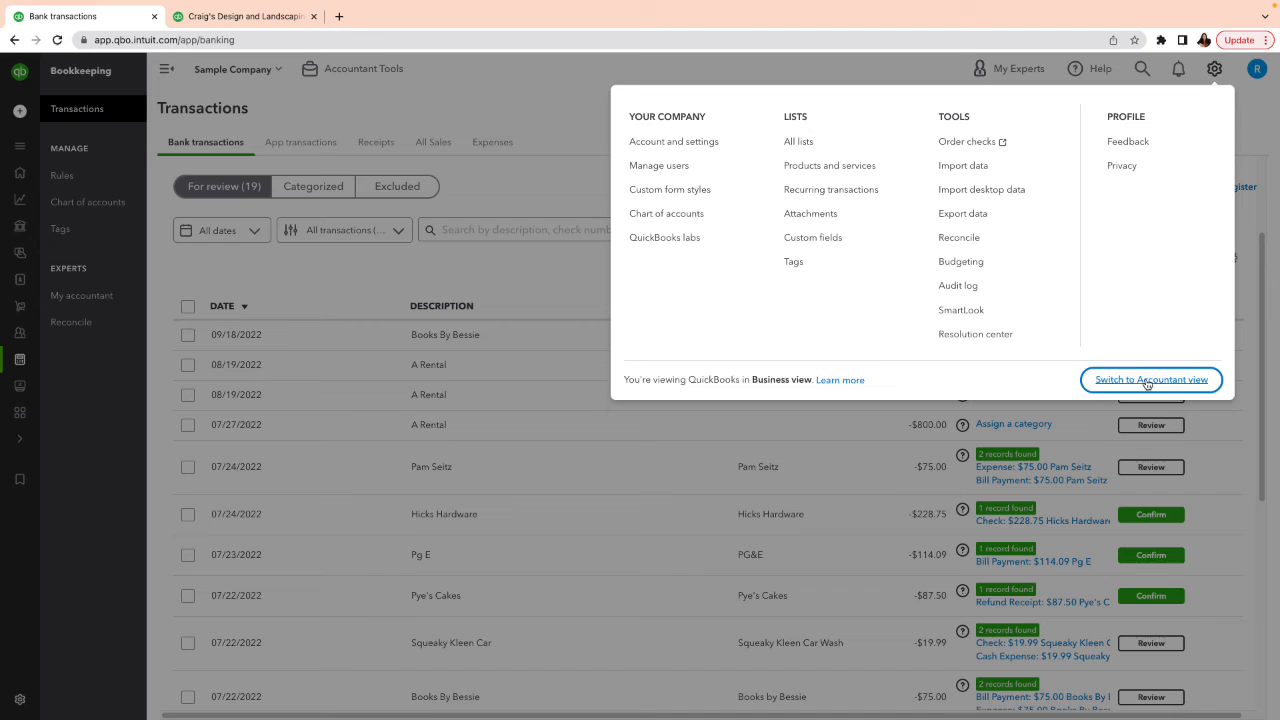
click(1150, 379)
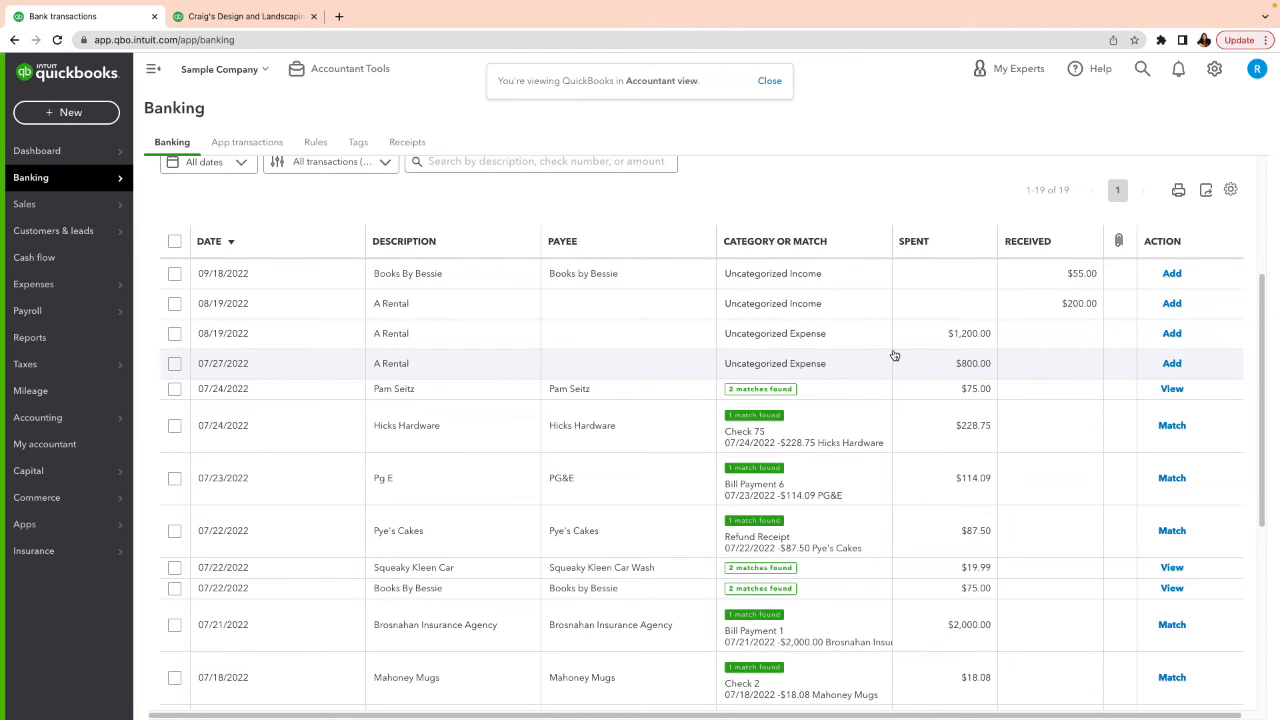
scroll(down, 3)
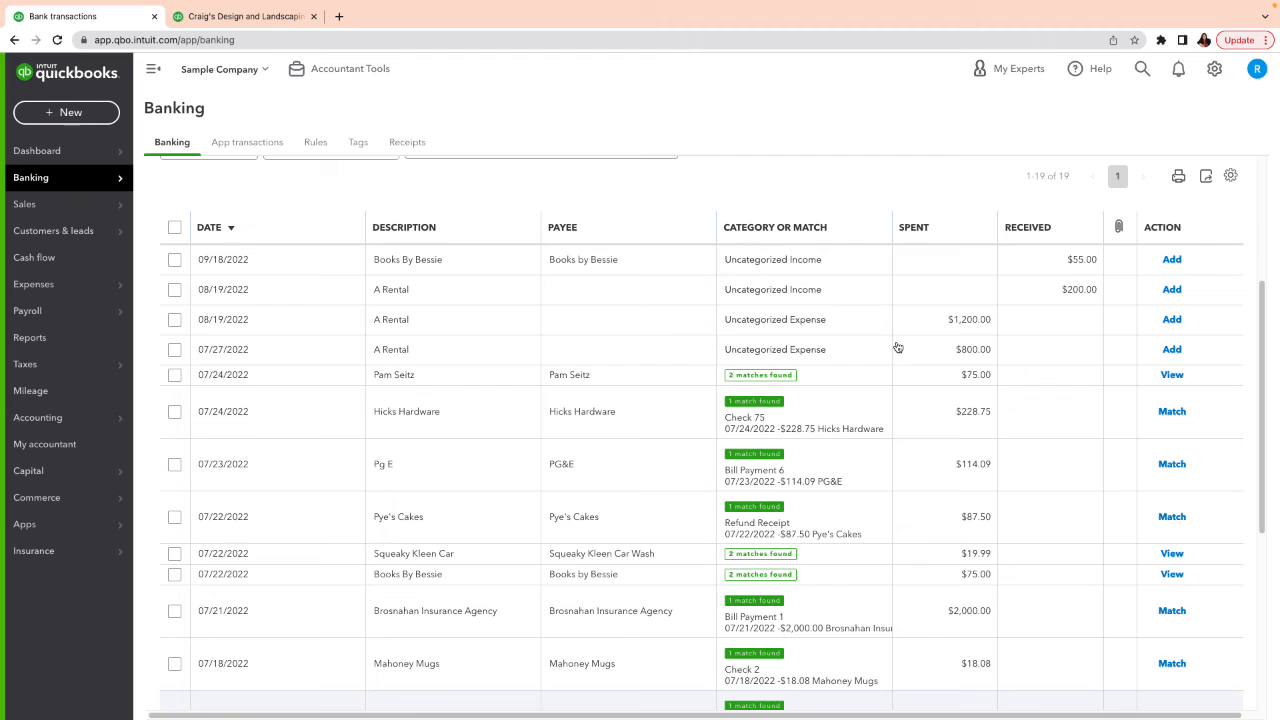
mouse_move(898, 349)
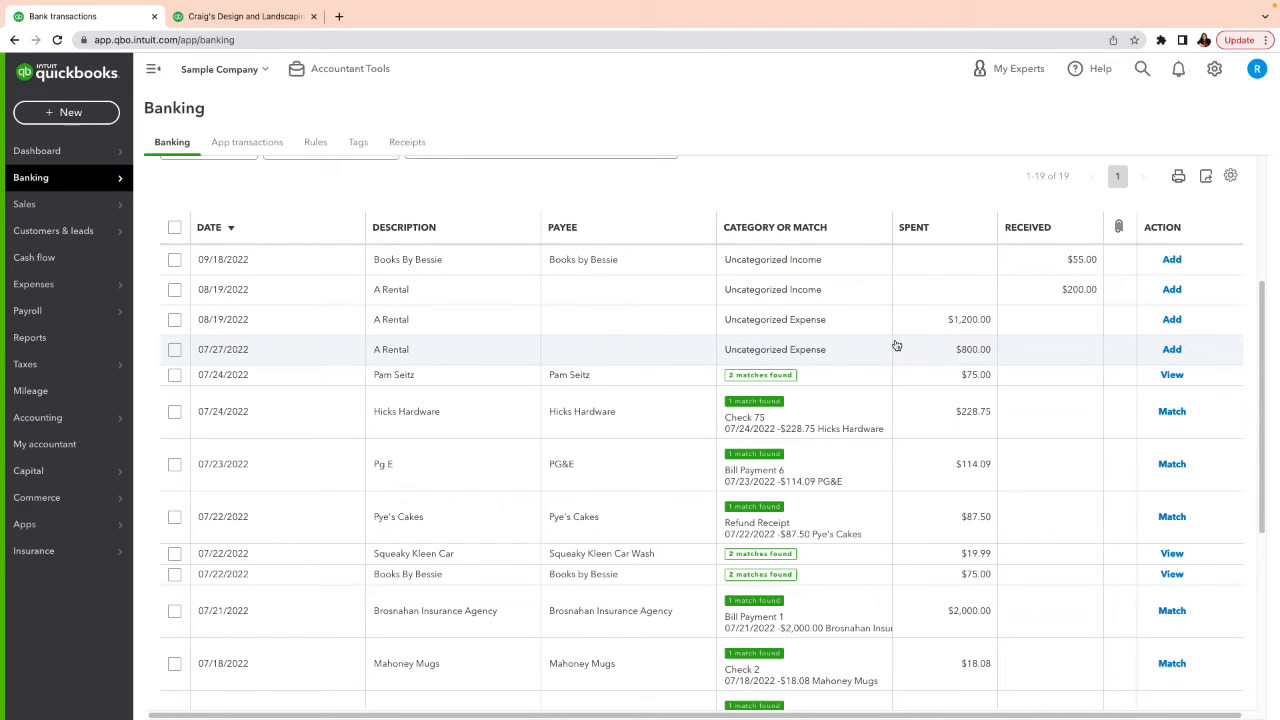
mouse_move(657, 295)
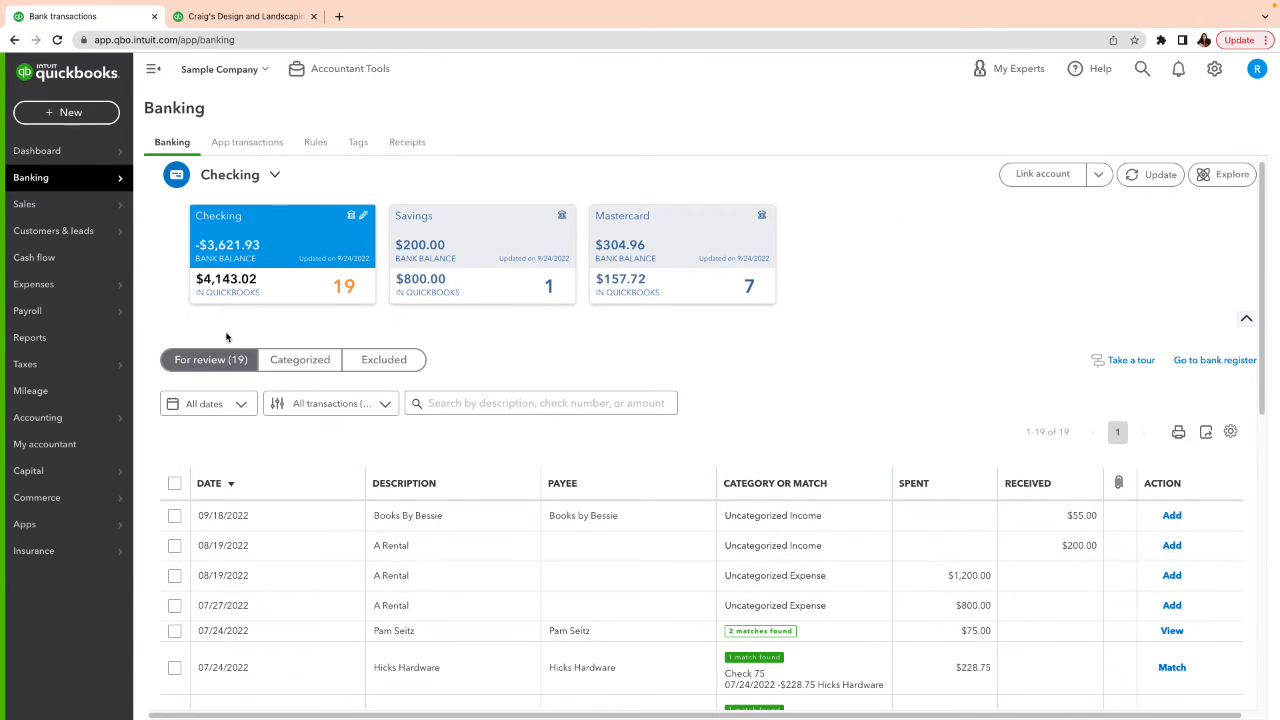
click(299, 359)
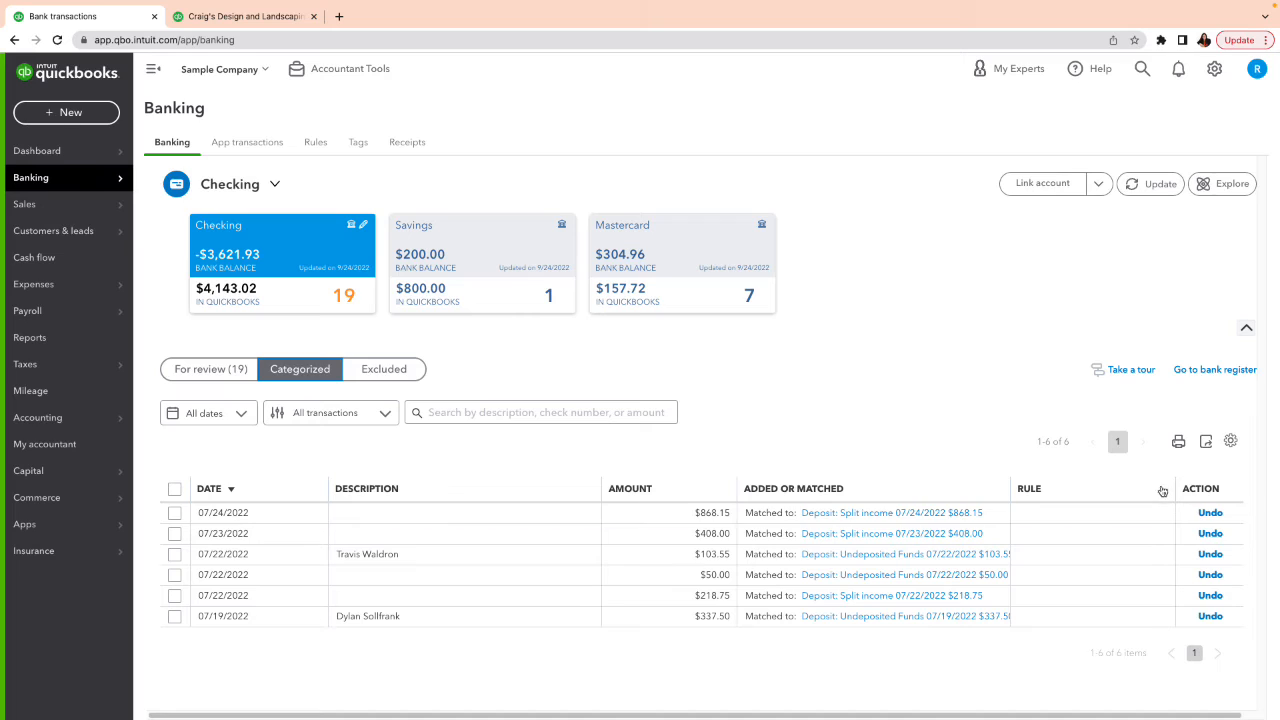
mouse_move(1160, 497)
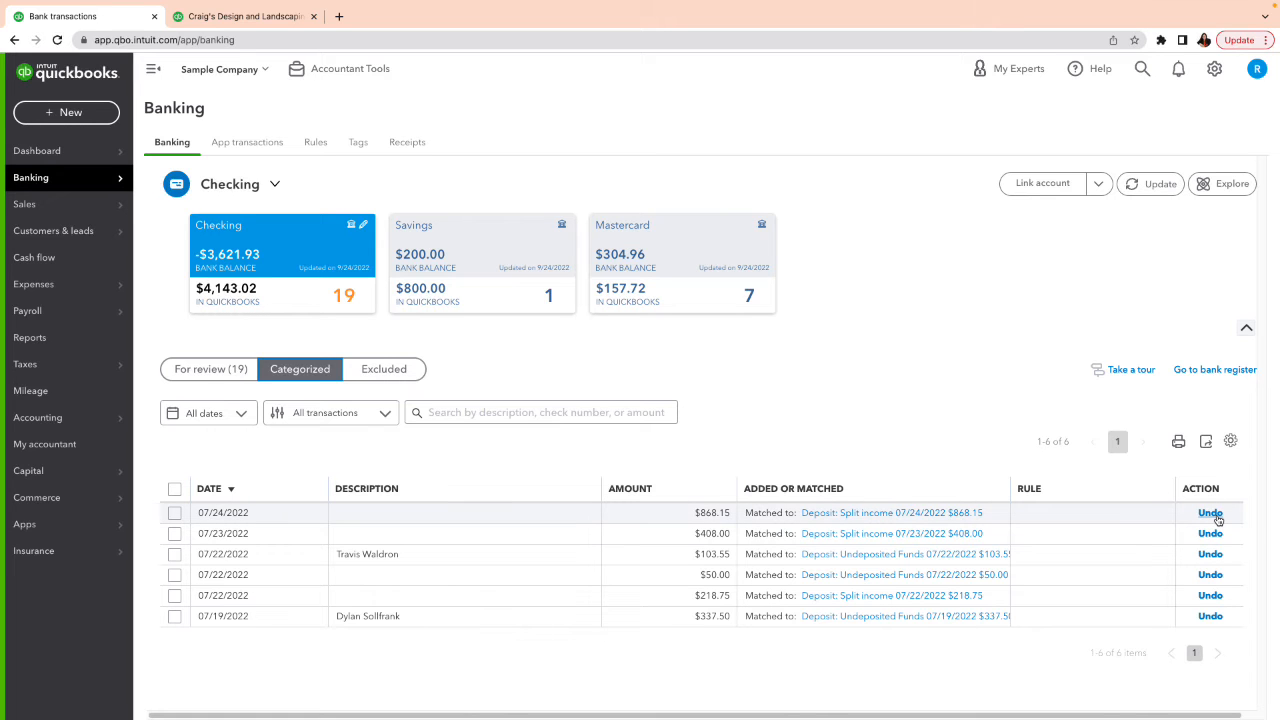
Step: Undo the matches on the $868.15 and $408.00 Categorized deposits
click(1210, 513)
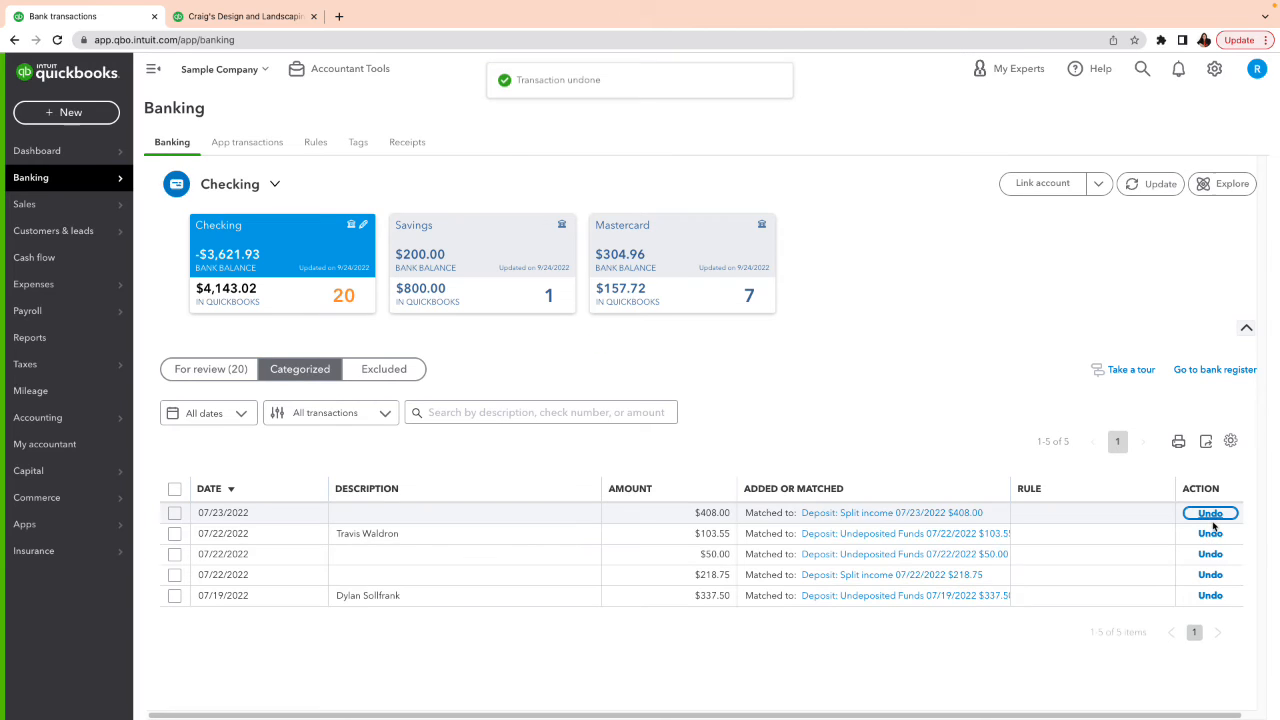
click(1210, 512)
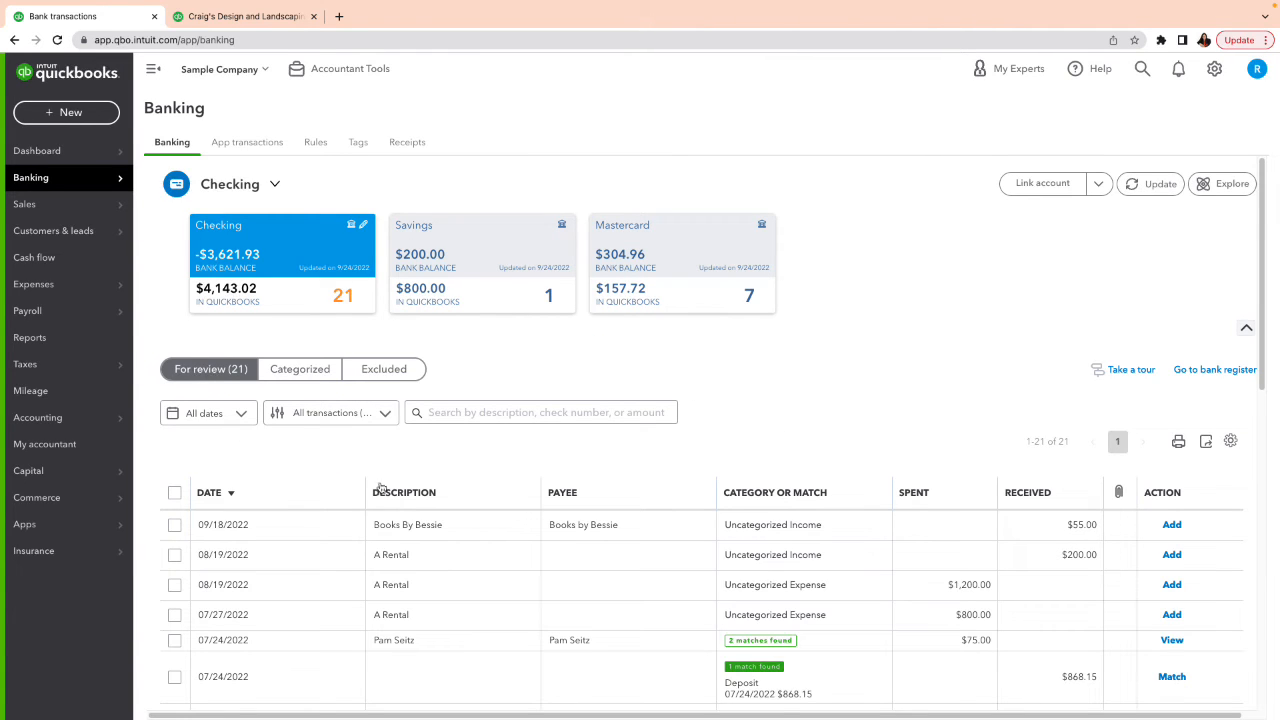
scroll(down, 3)
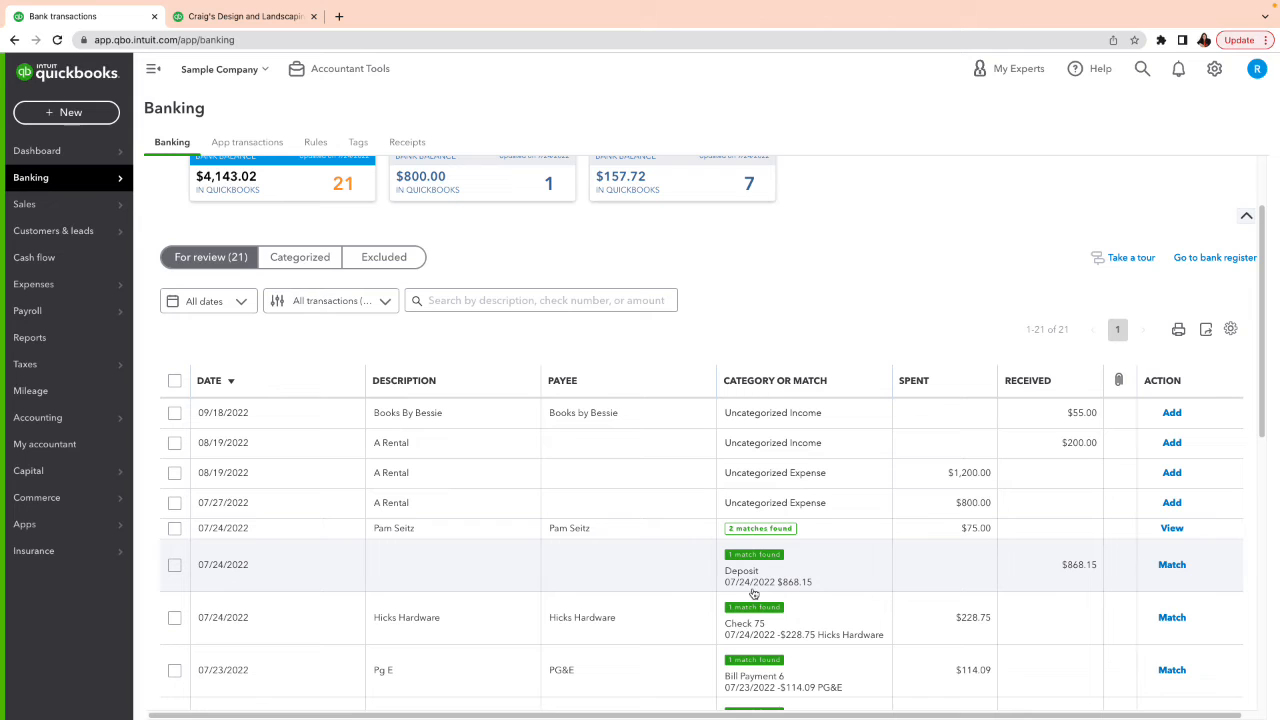
mouse_move(1070, 572)
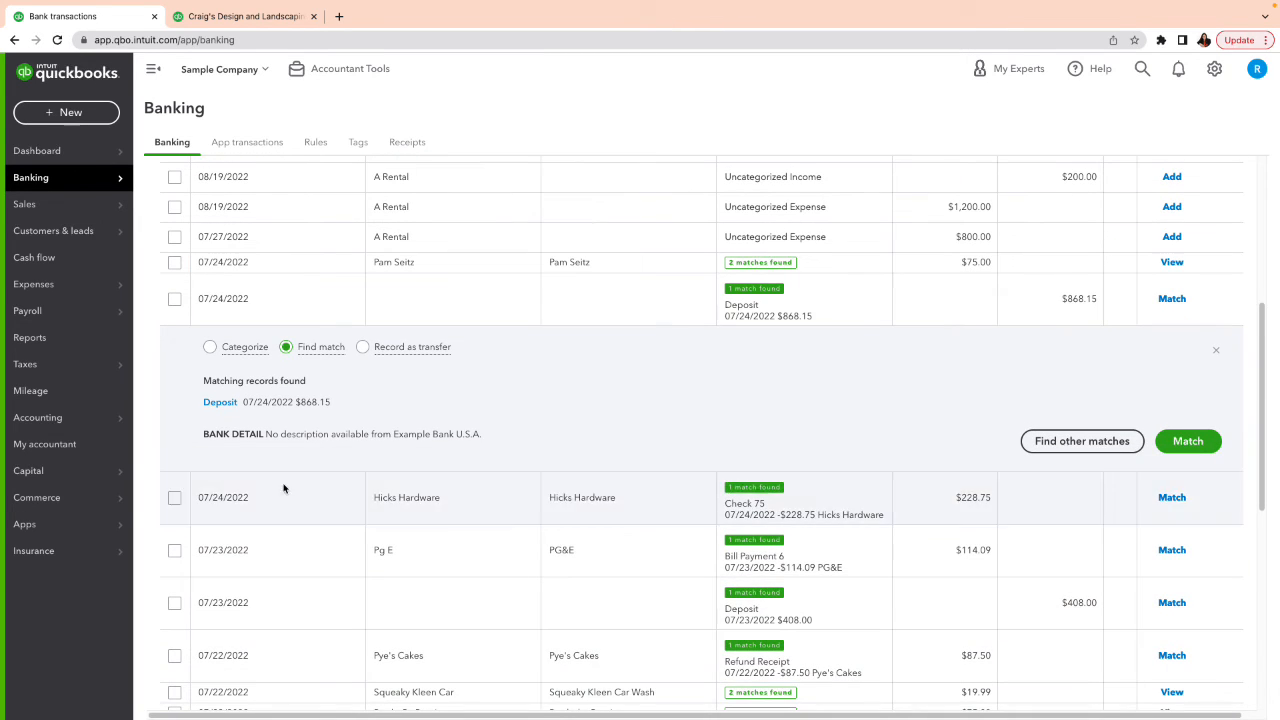
Step: Match the $868.15 and $408.00 For review deposits to their recorded deposits
click(220, 402)
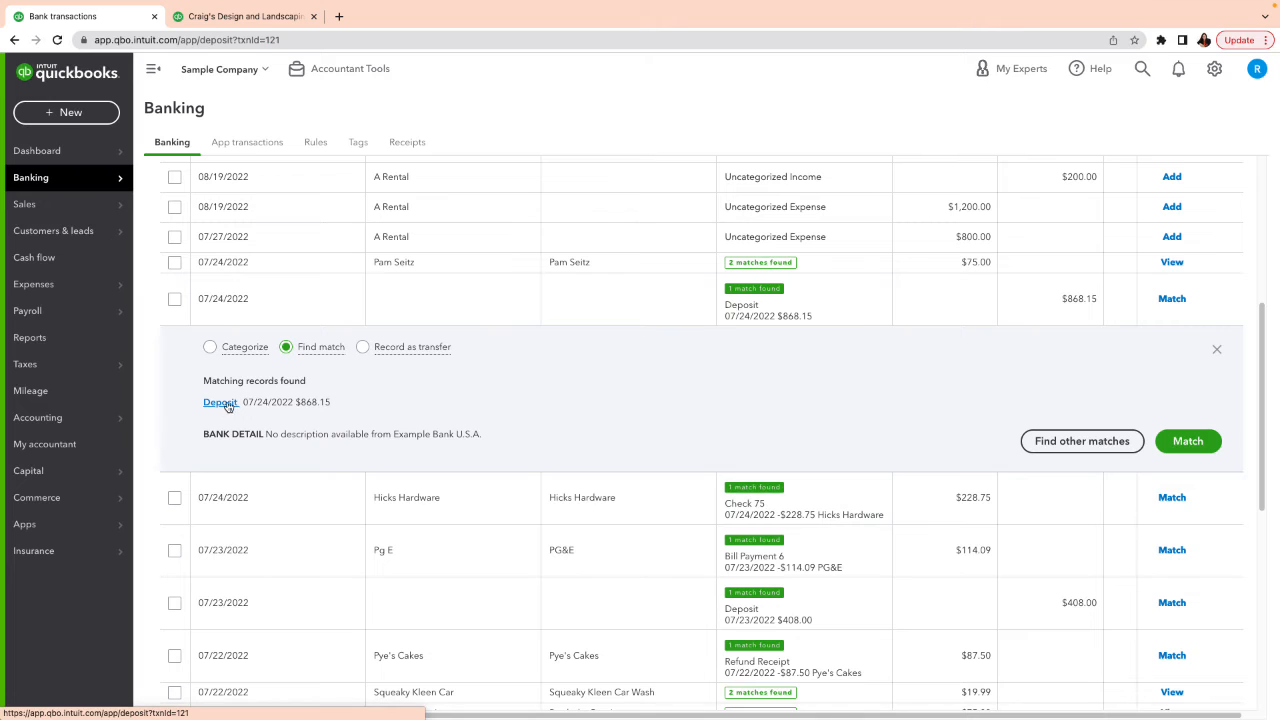
click(220, 402)
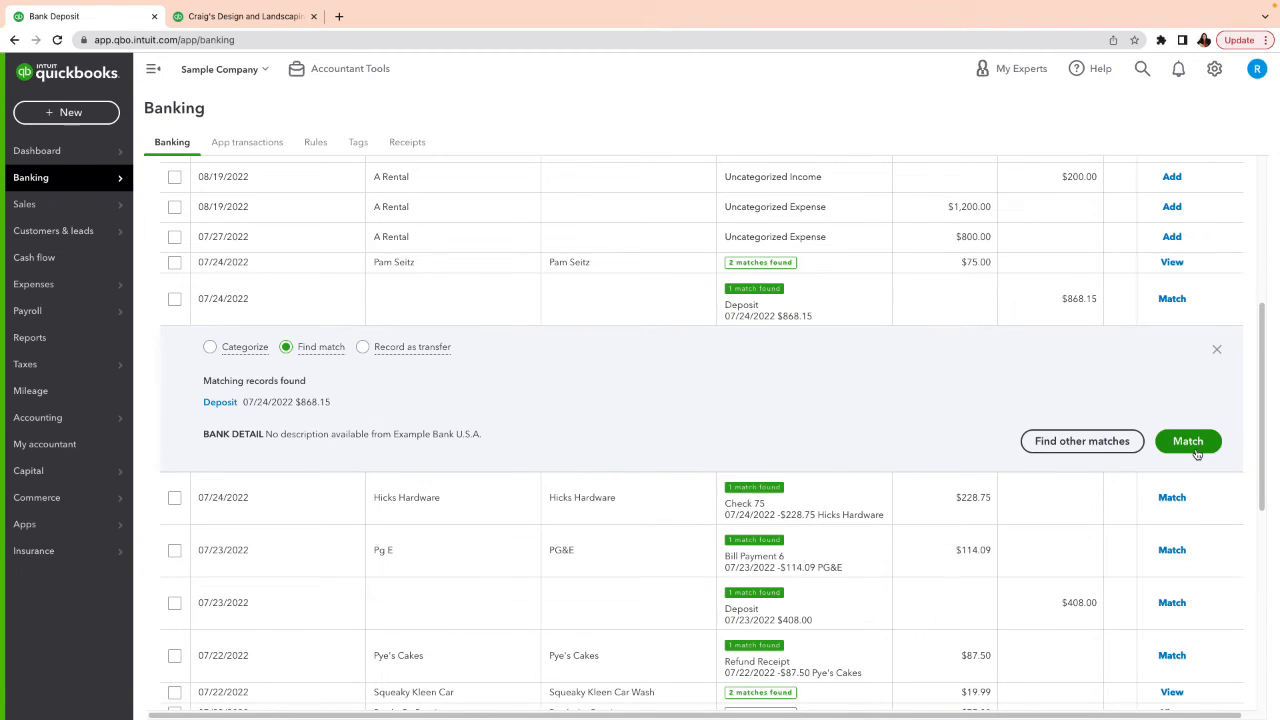
click(1187, 441)
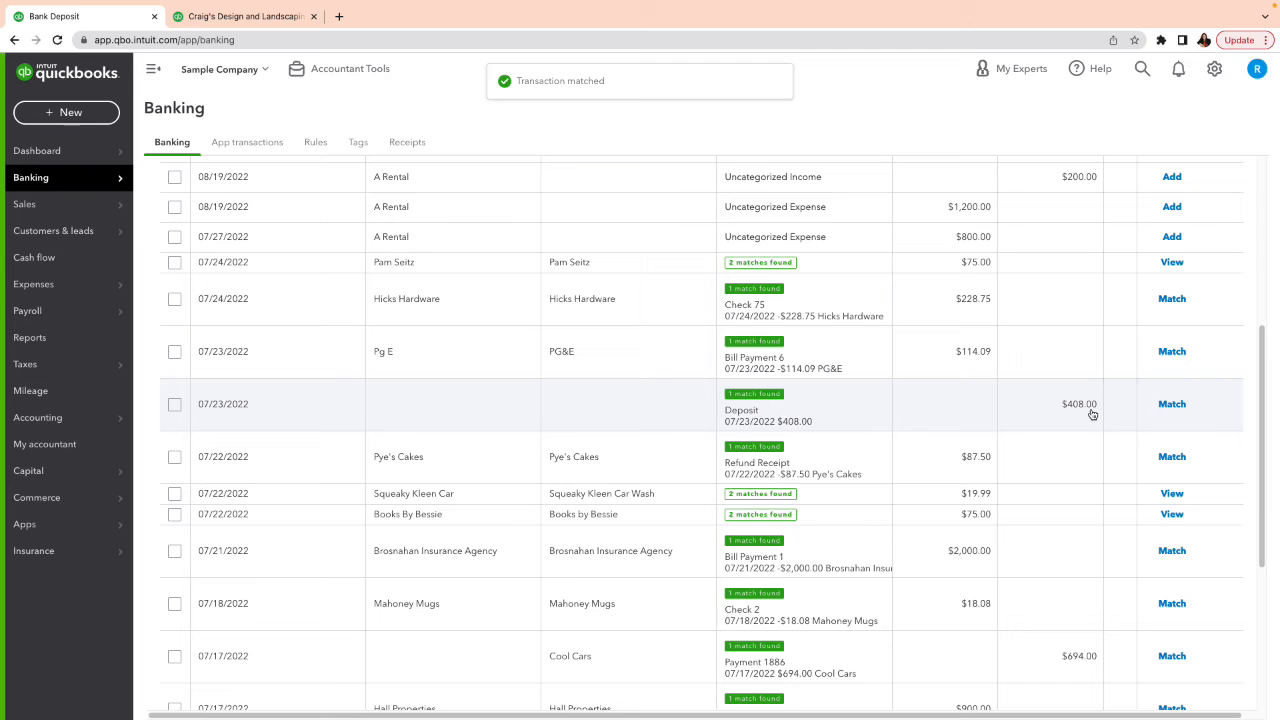
click(1171, 404)
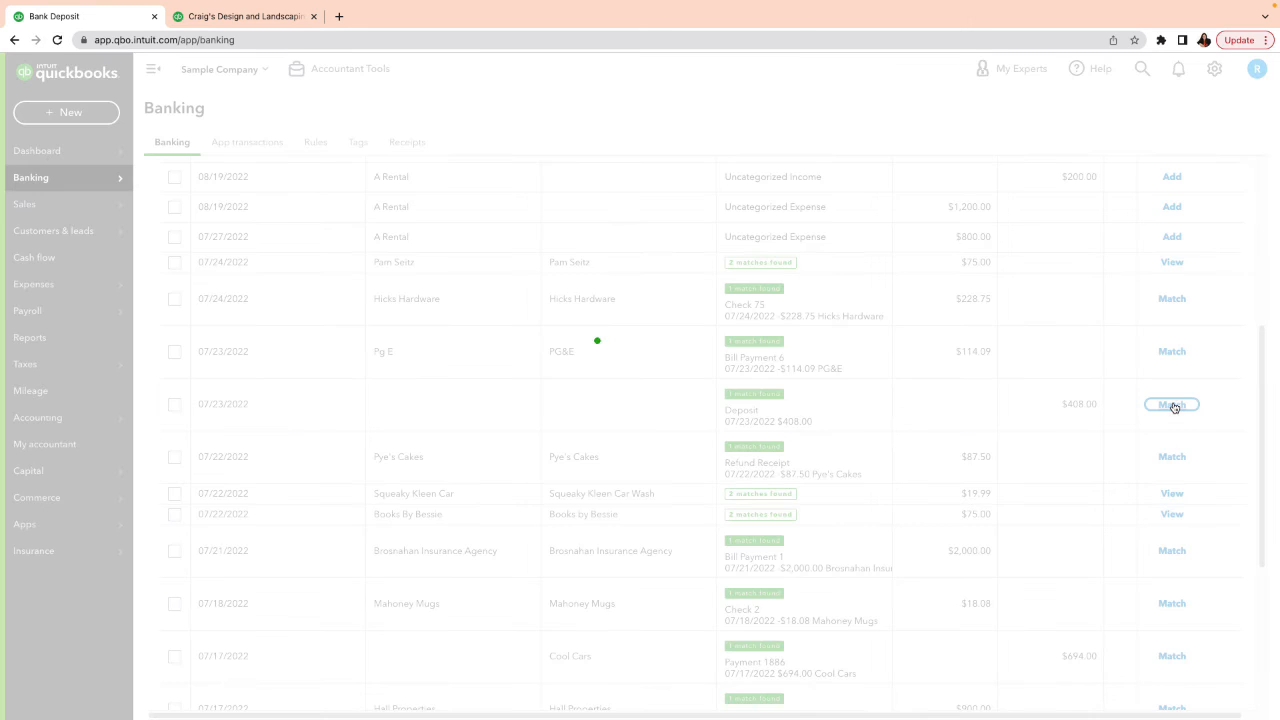
click(1171, 404)
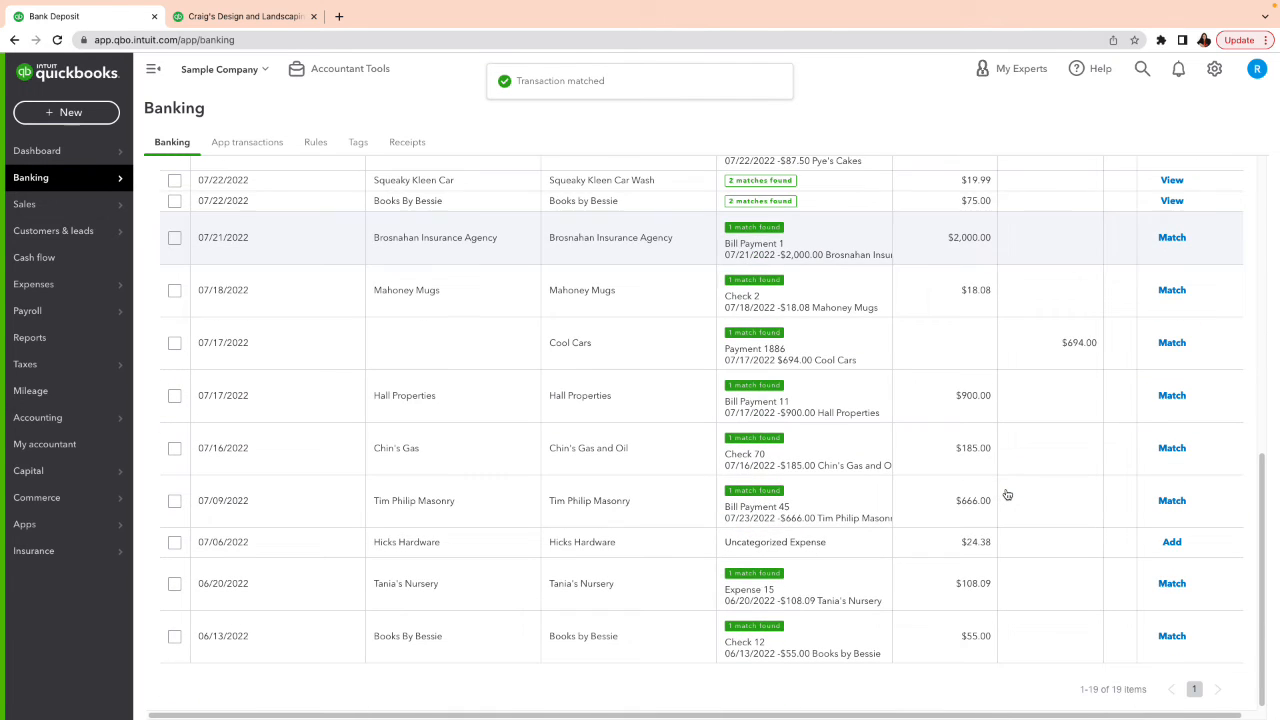